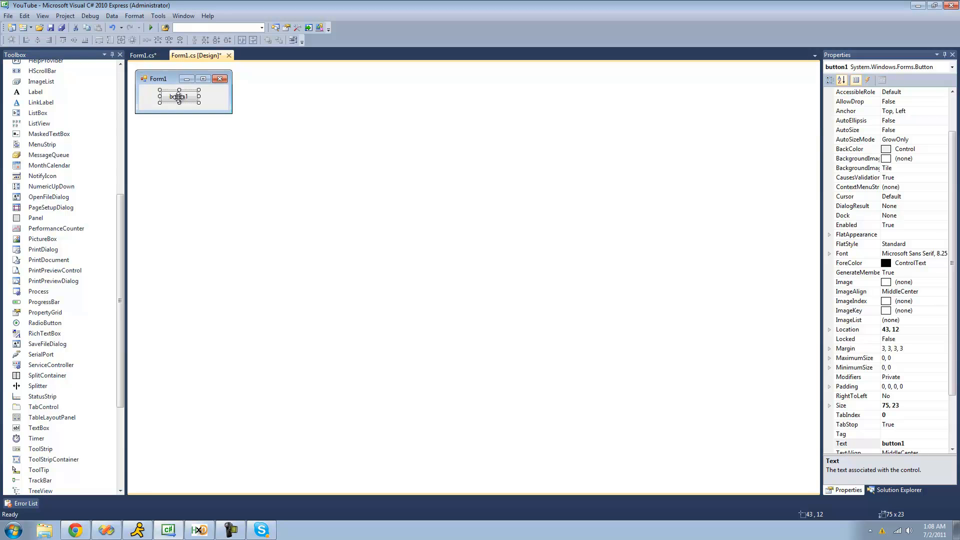
- From button1's designer, enter its click handler and declare object myObj = "Adam";
double_click(179, 96)
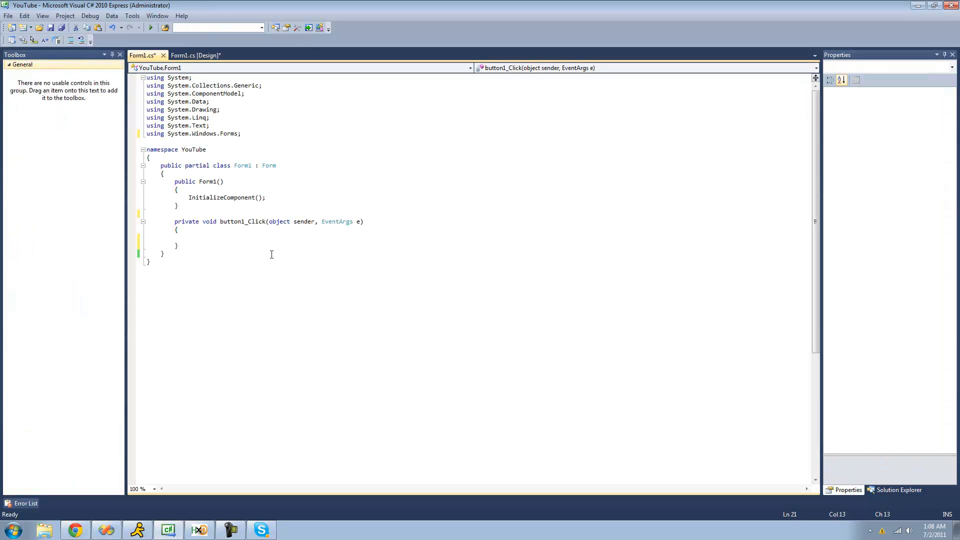
text(Ob)
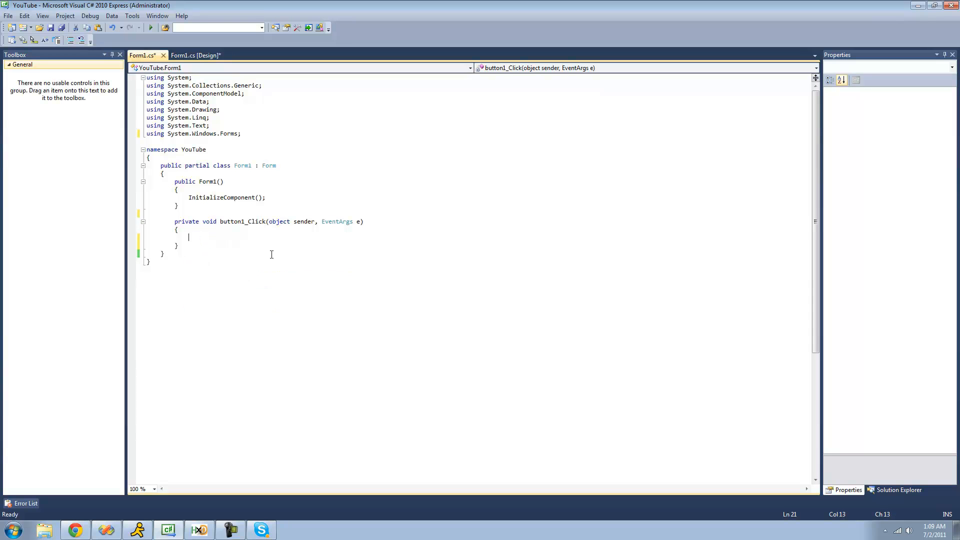
text(object)
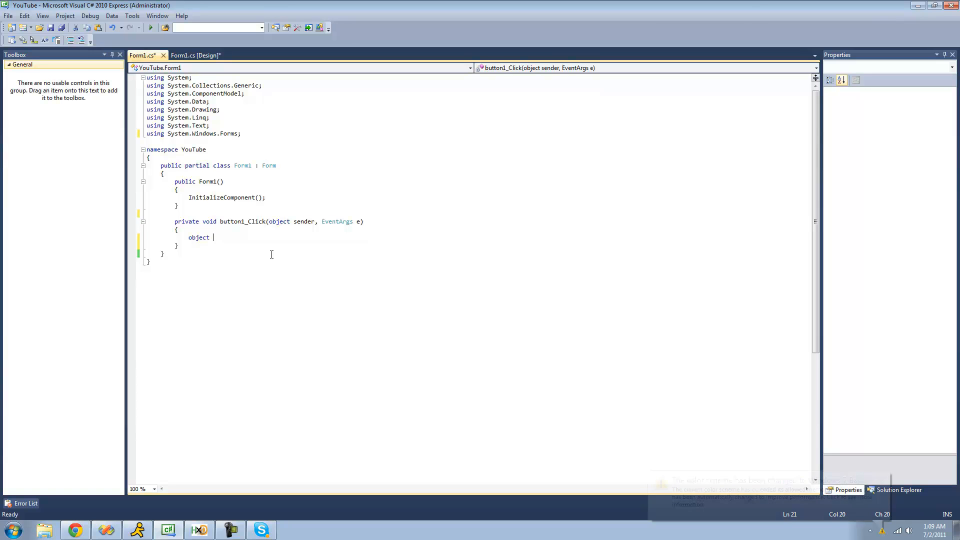
text(myObj)
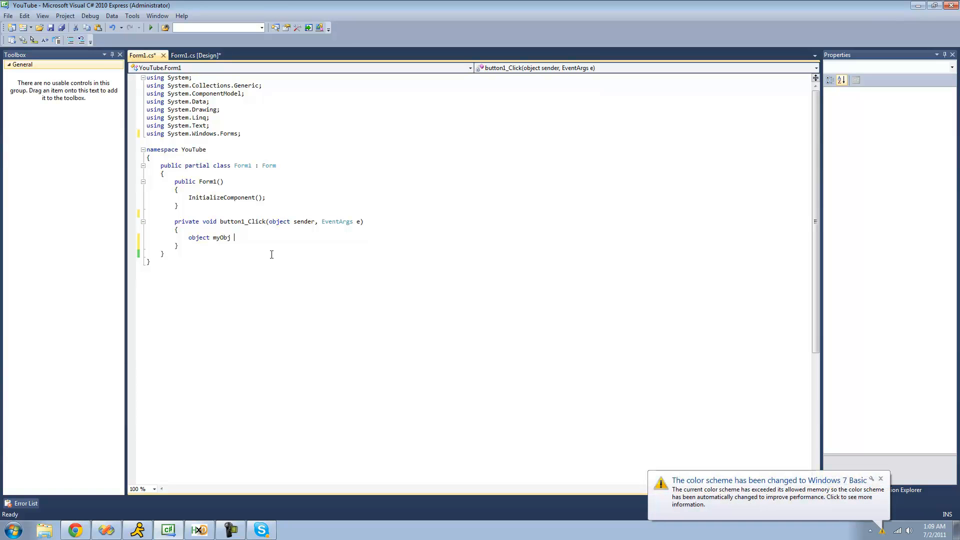
text(= "";)
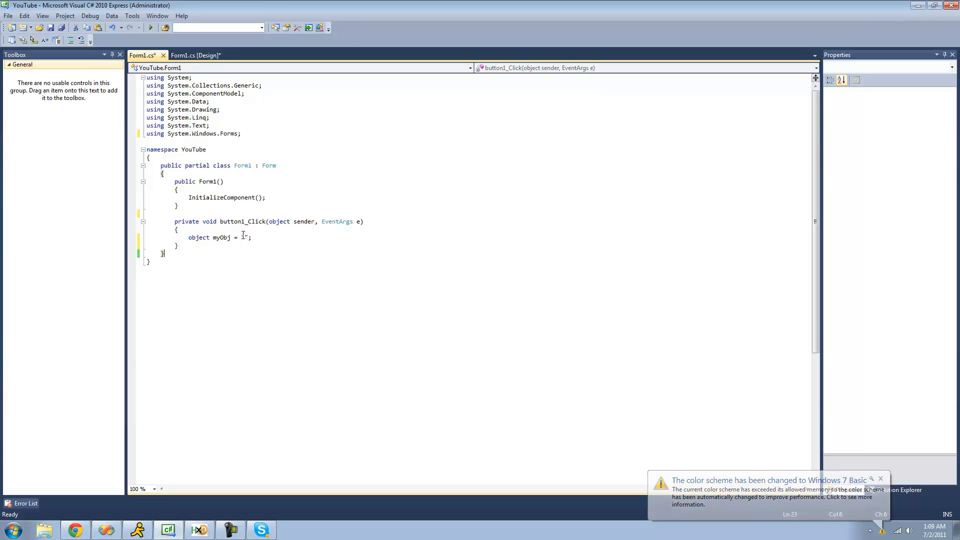
text(Adam)
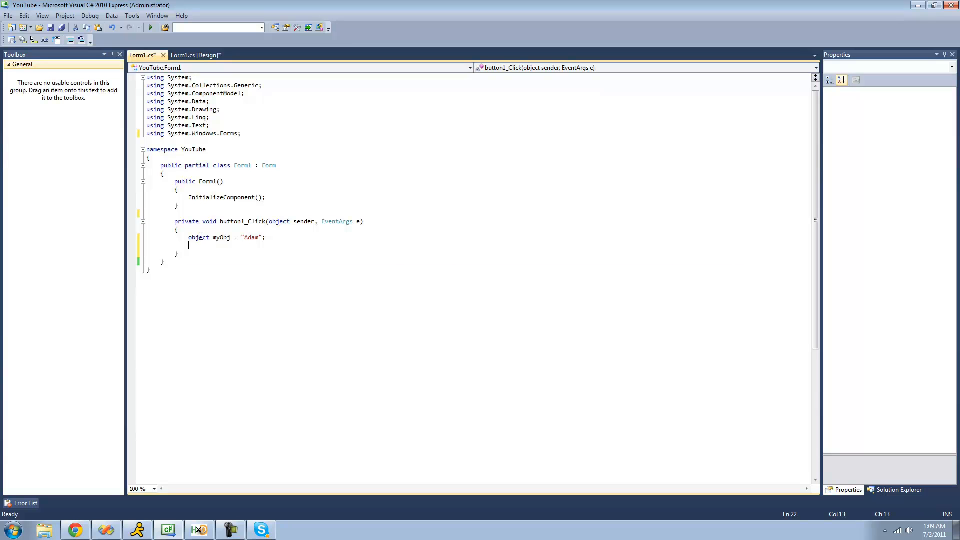
double_click(250, 238)
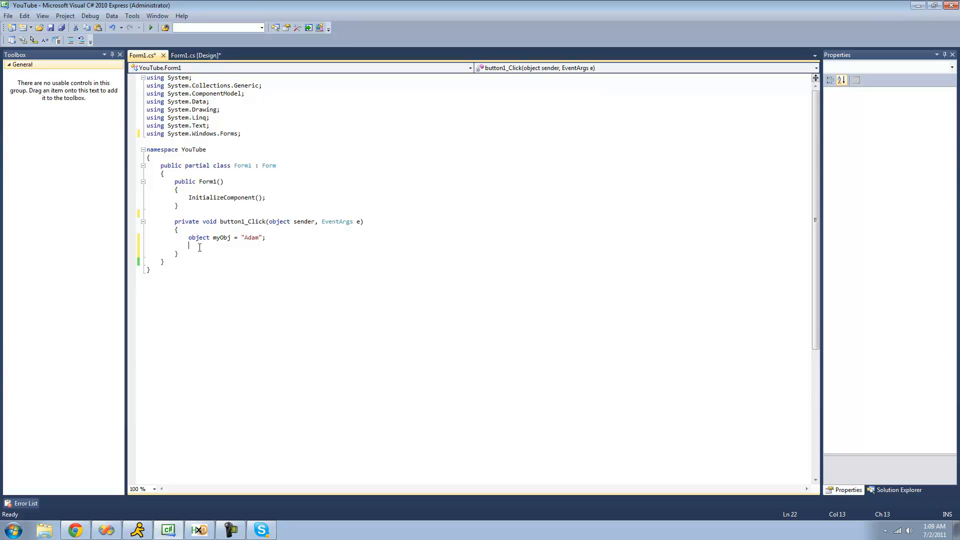
double_click(251, 238)
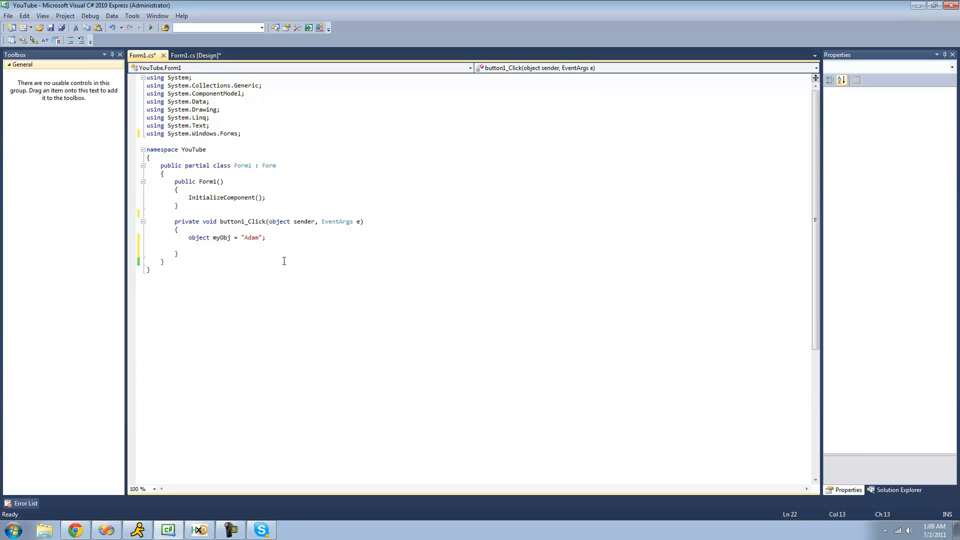
mouse_move(379, 354)
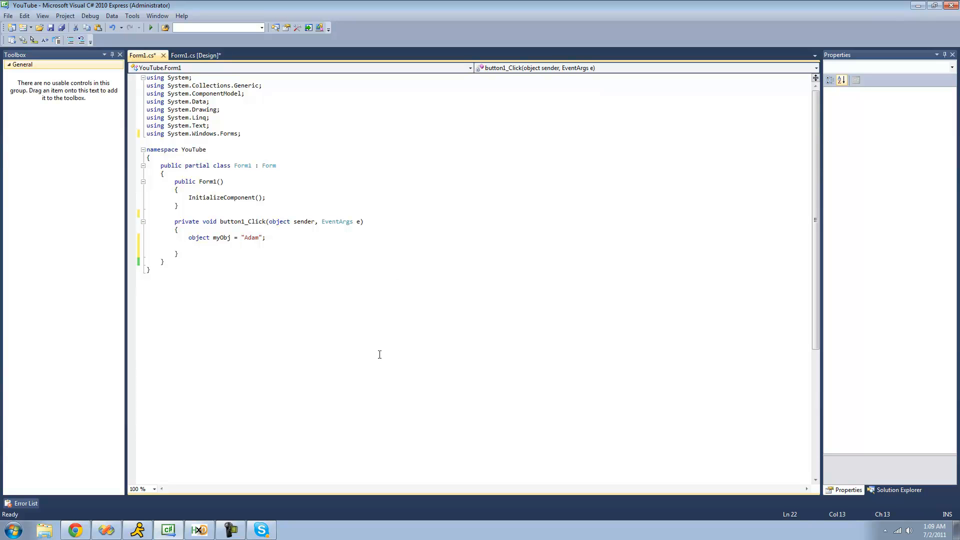
- Write the condition if (myObj is string) using IntelliSense for the string type
text(if ()
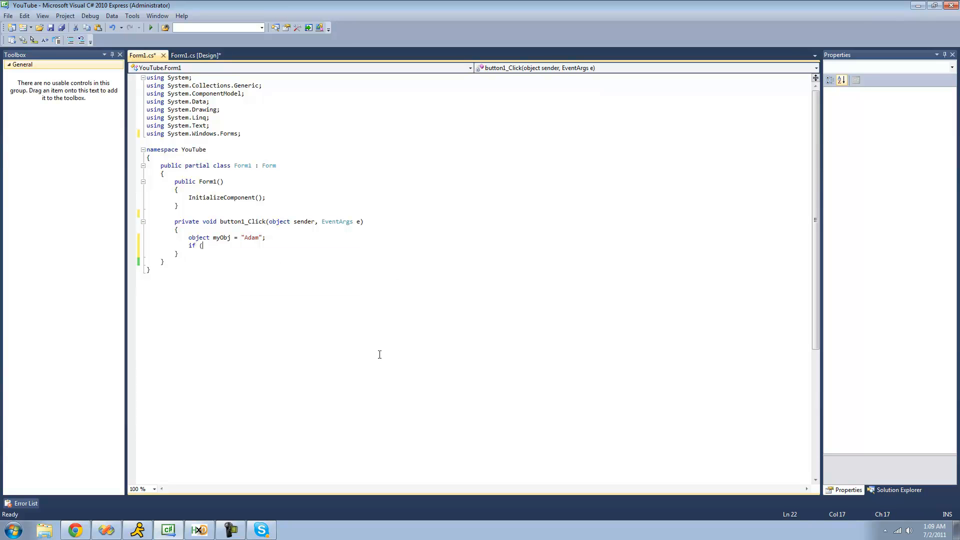
text(myObj)
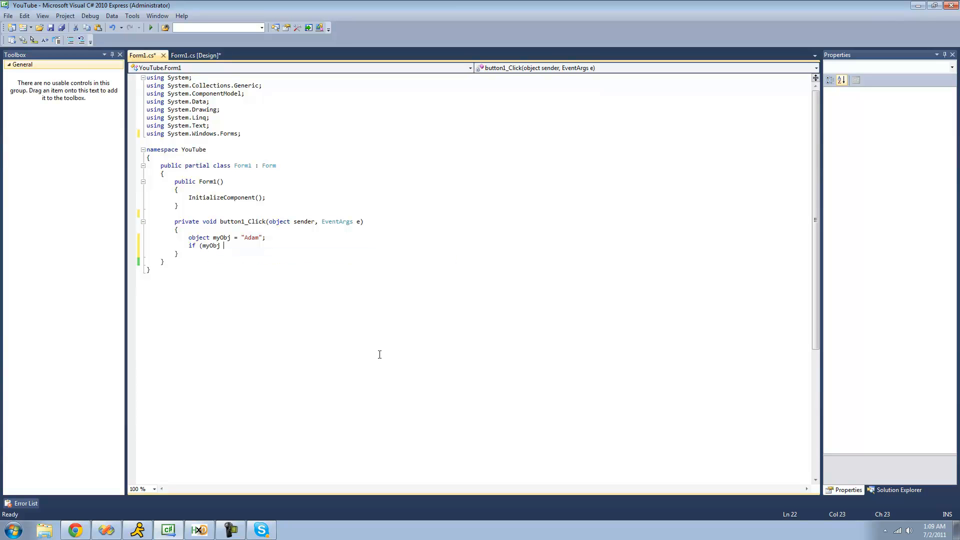
text(is str)
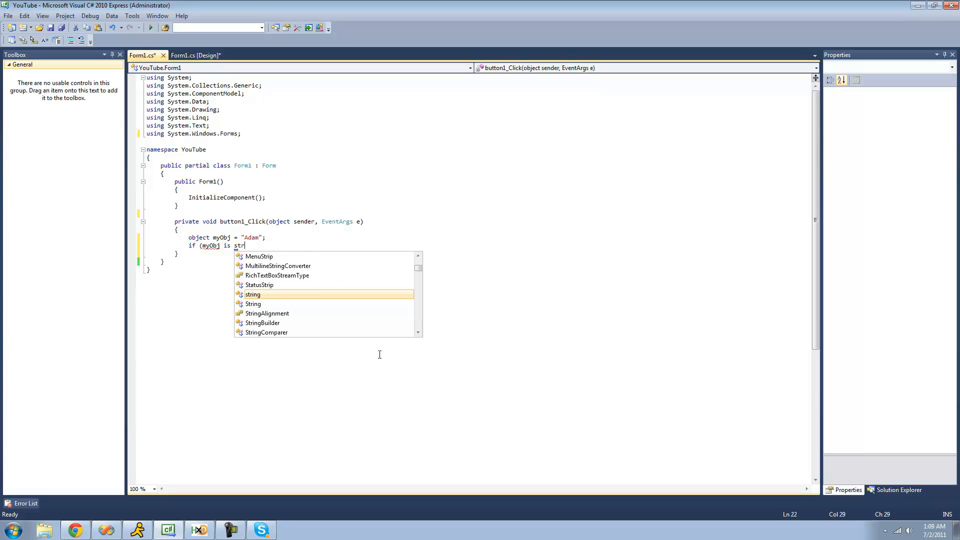
key(Tab)
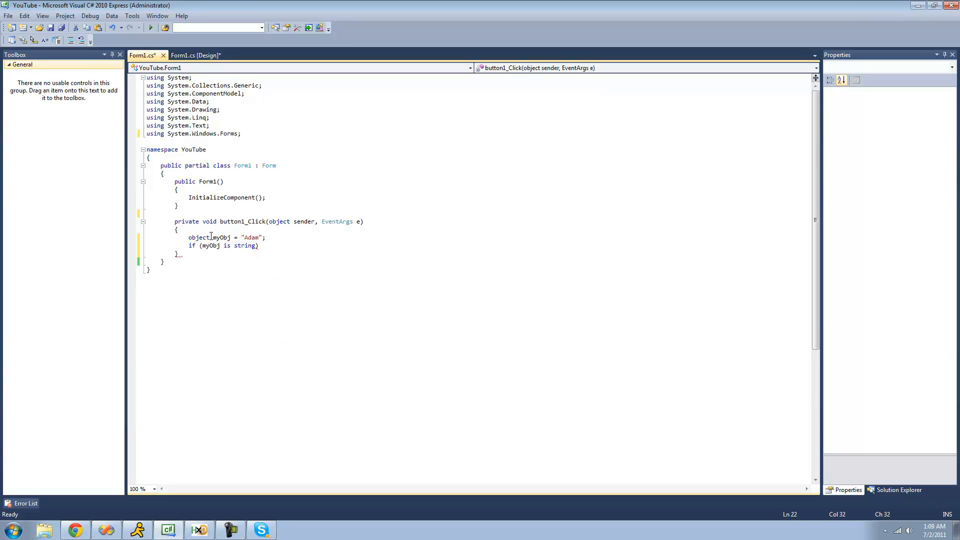
double_click(251, 238)
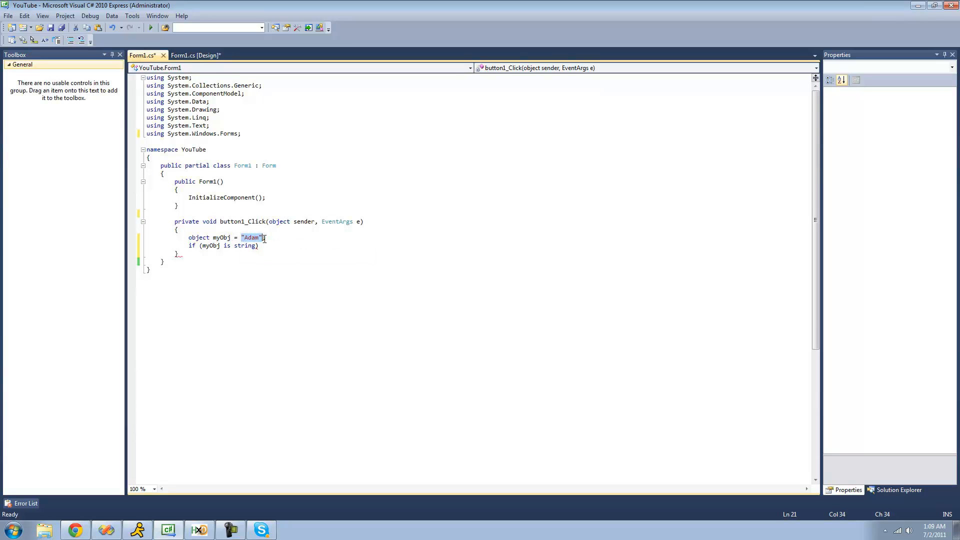
mouse_move(246, 246)
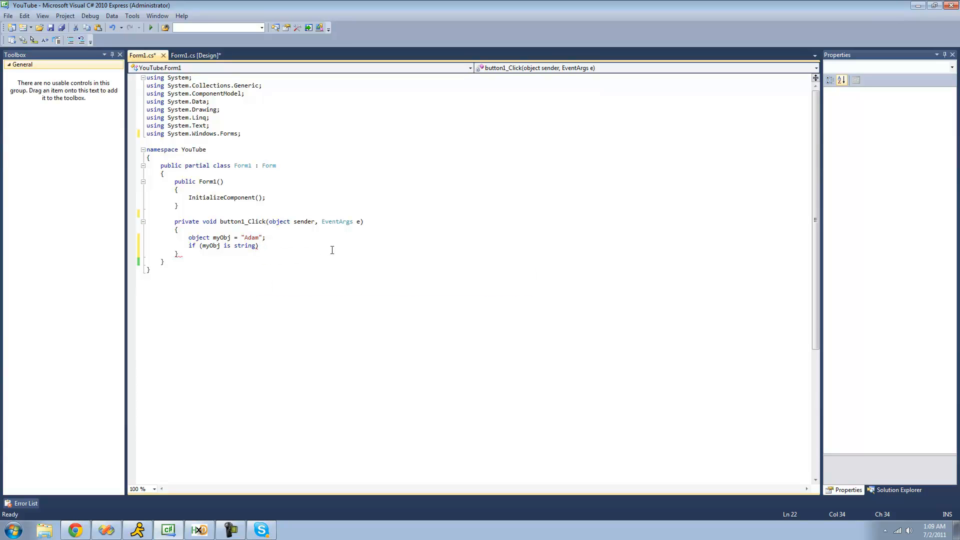
- Add MessageBox.Show("Test"); via the mbox snippet, run the app and close the test form
text(mbox)
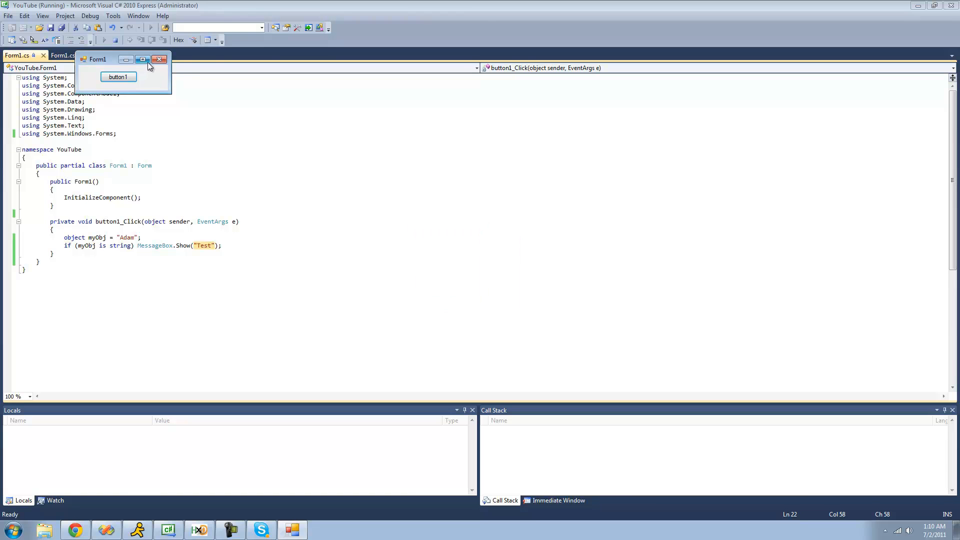
click(160, 59)
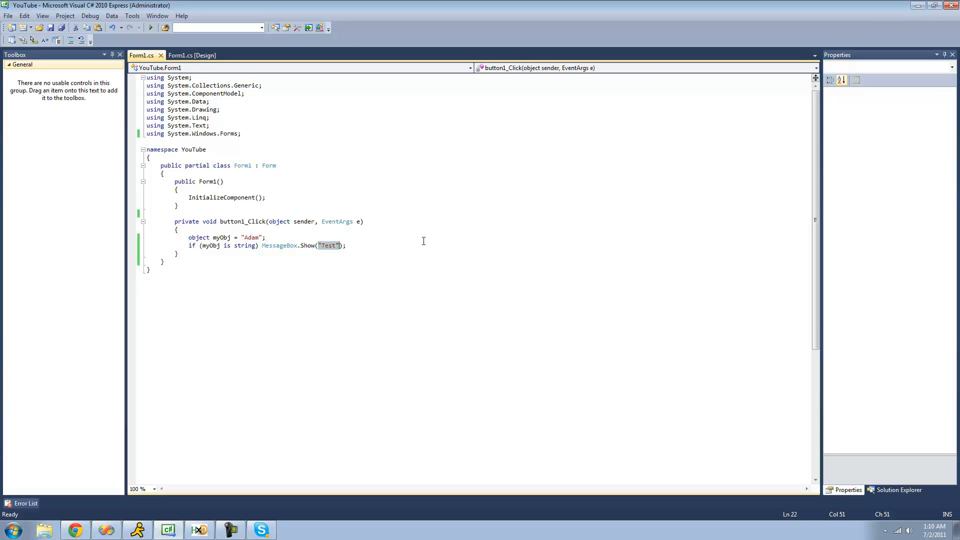
- Replace "Test" with (string)myObj in the message box and start debugging again
text(myObj.t)
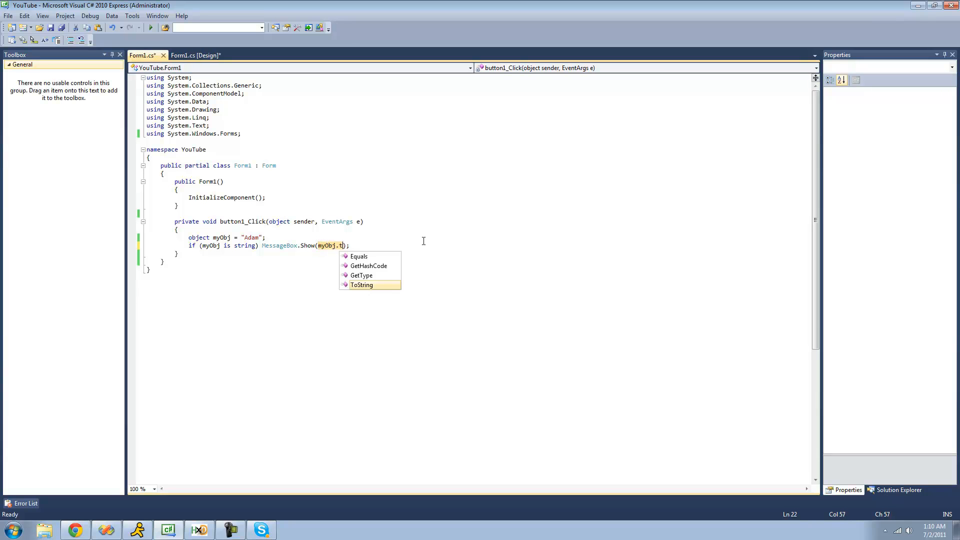
key(Backspace)
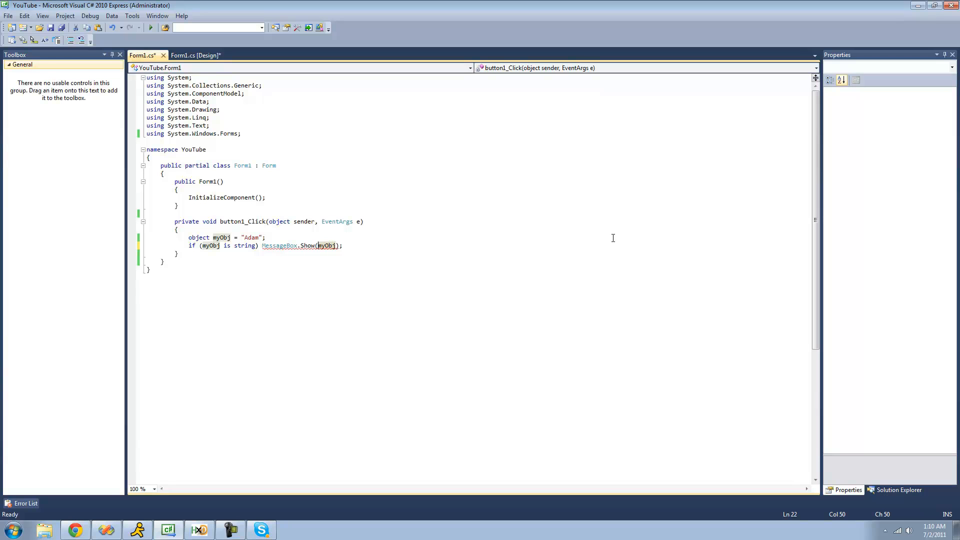
text(())
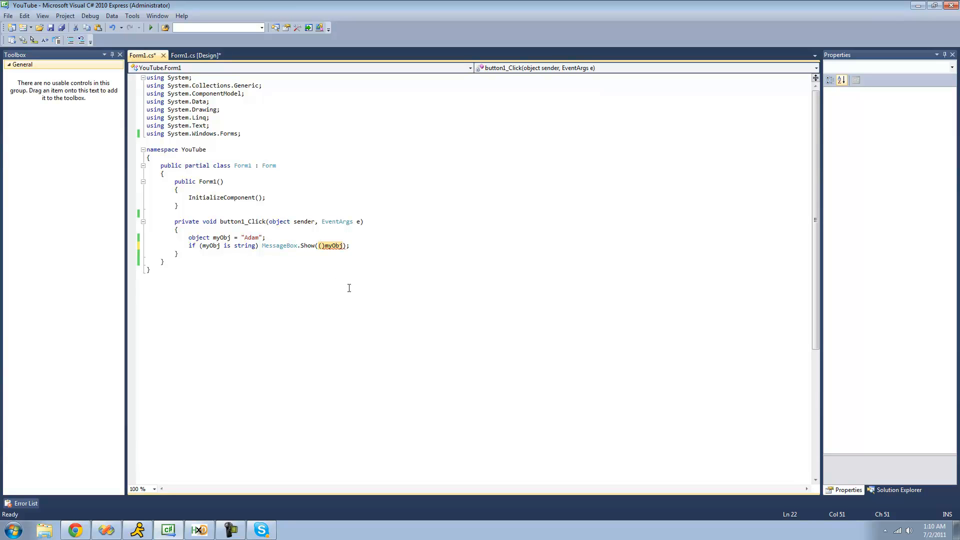
mouse_move(345, 283)
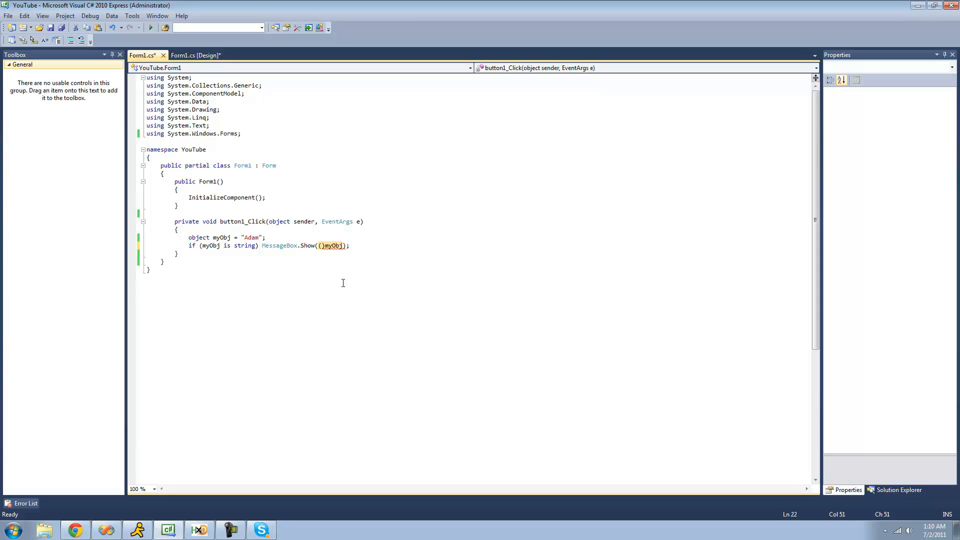
text(string)
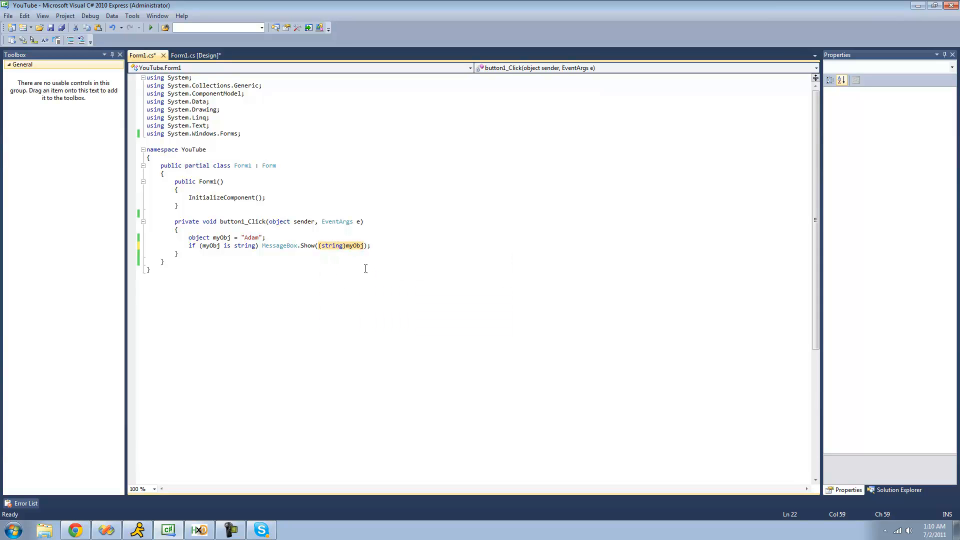
click(345, 246)
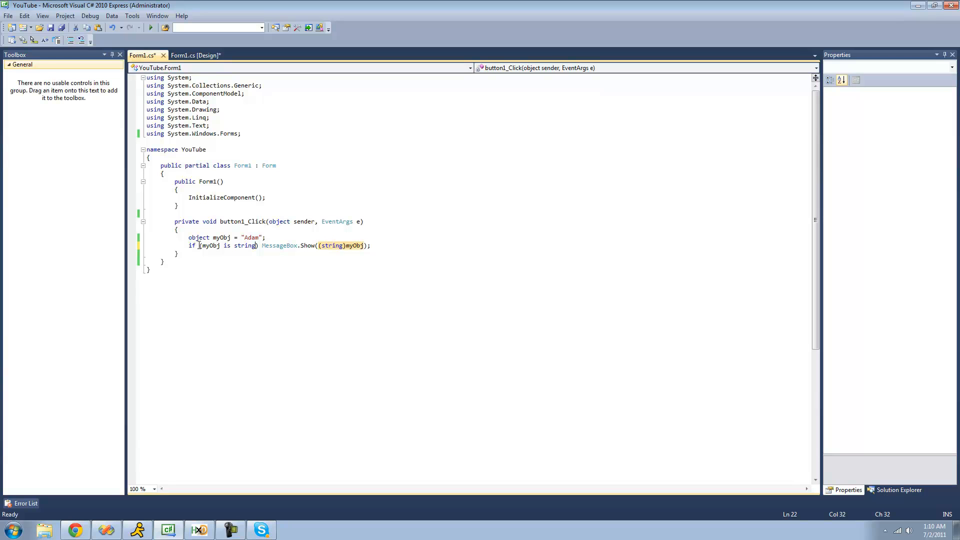
mouse_move(210, 246)
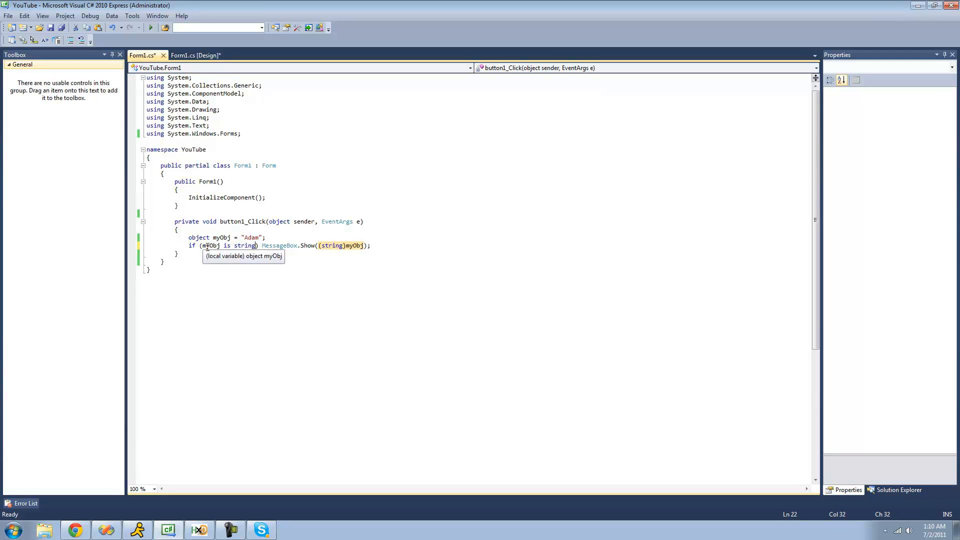
double_click(227, 246)
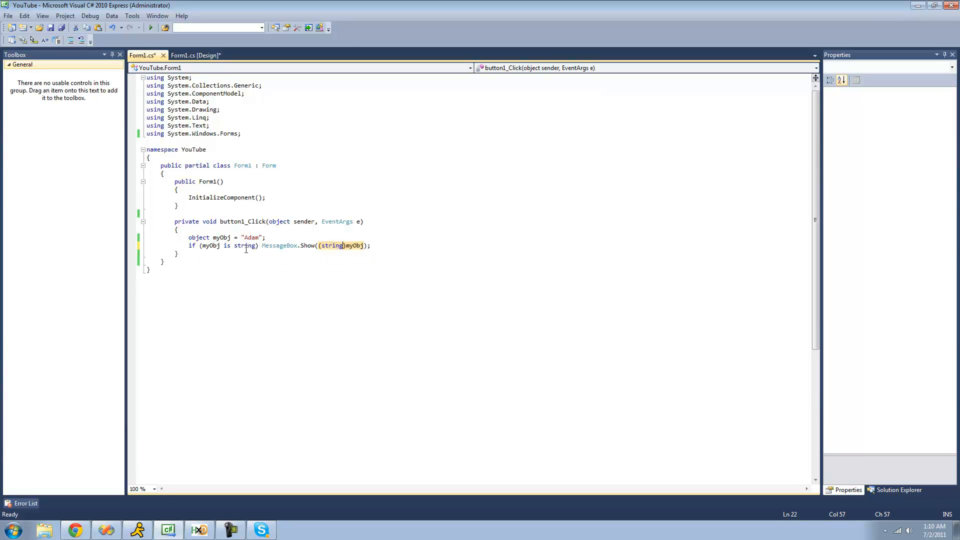
double_click(251, 238)
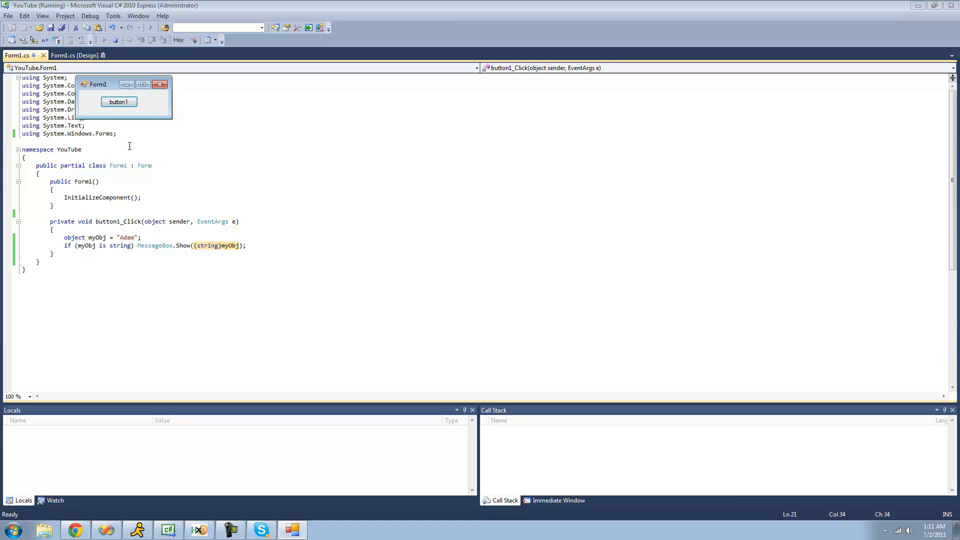
- Click button1 on the running form and dismiss the message box reading Adam
click(119, 102)
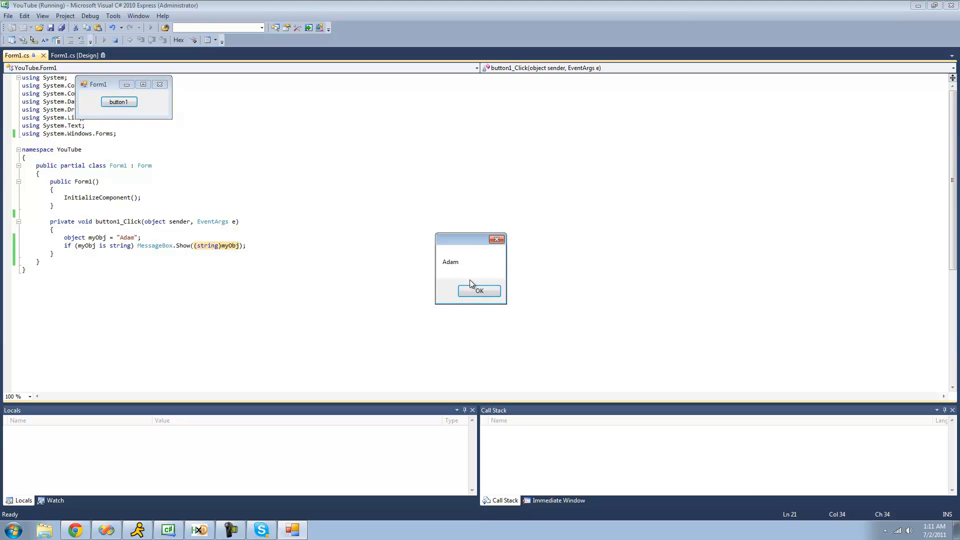
click(479, 290)
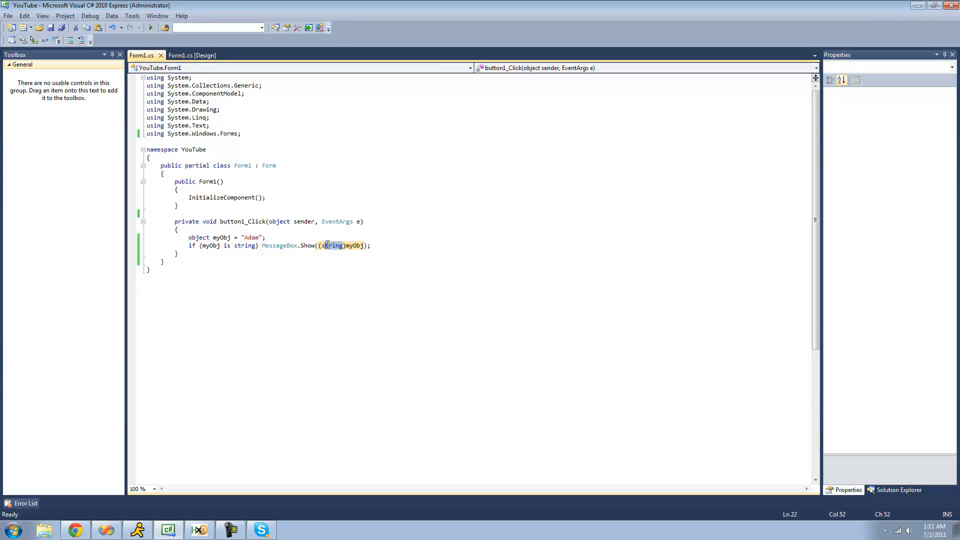
- Change the cast to (int)myObj and inspect the cannot convert from int to string error
text(int)
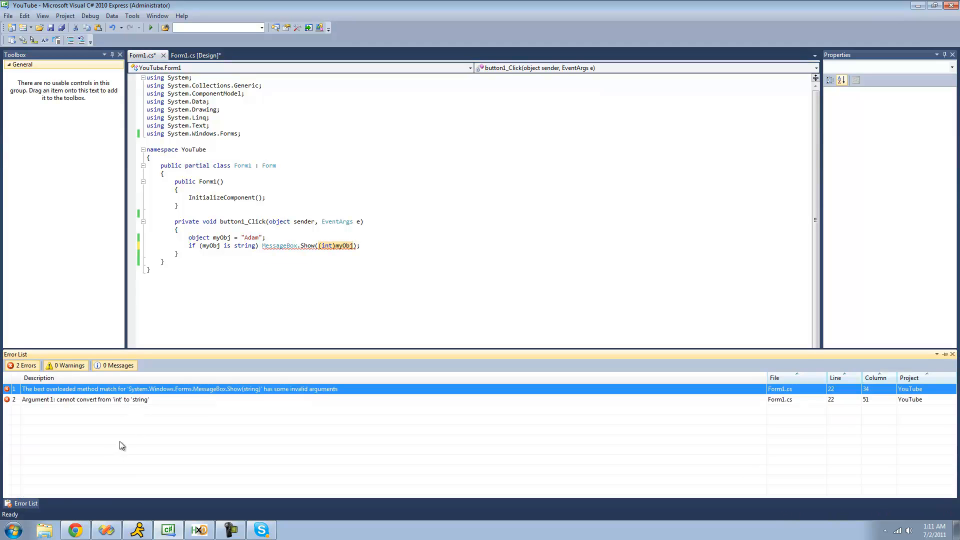
click(86, 399)
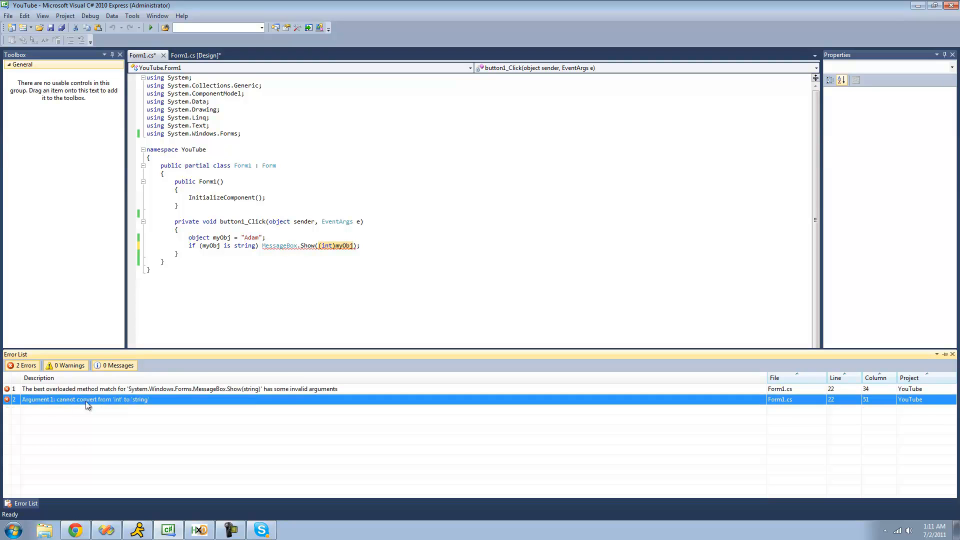
mouse_move(173, 383)
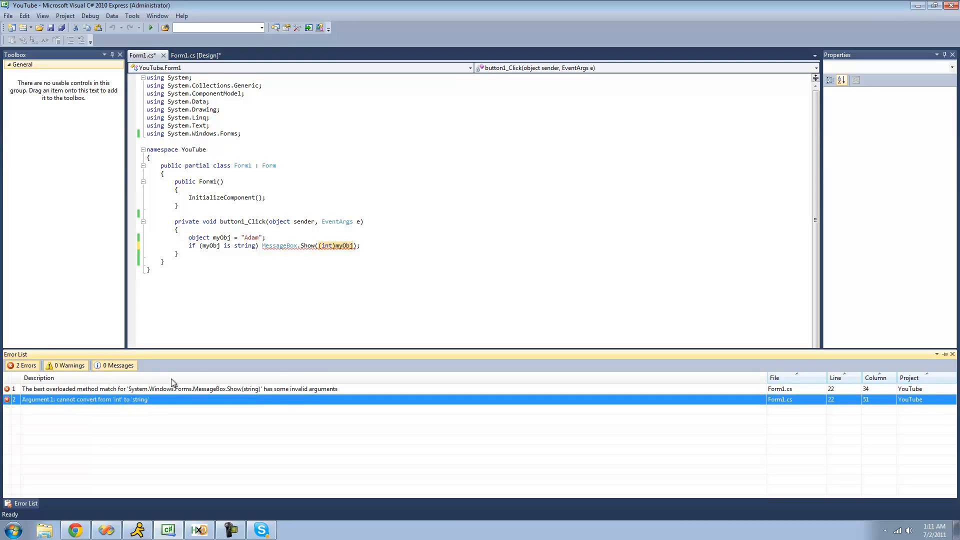
mouse_move(228, 293)
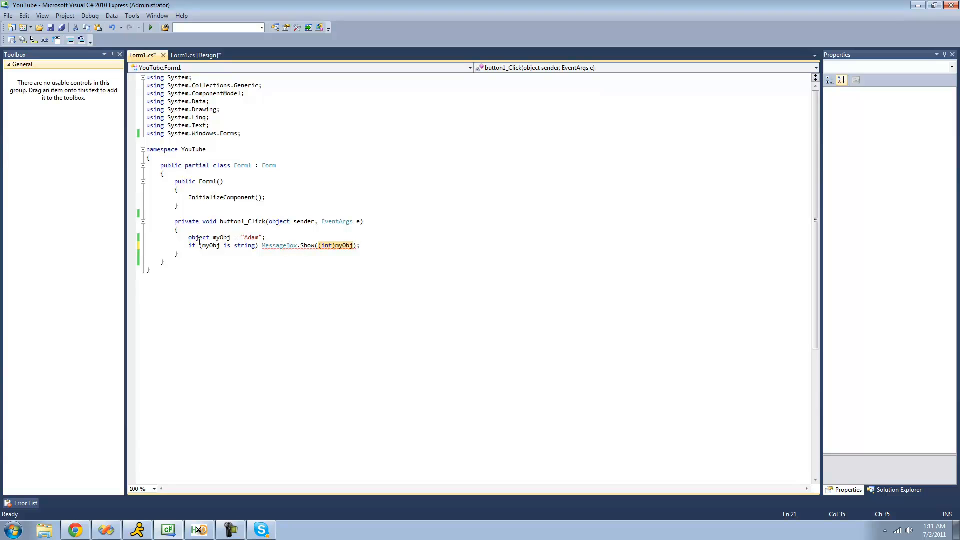
mouse_move(280, 243)
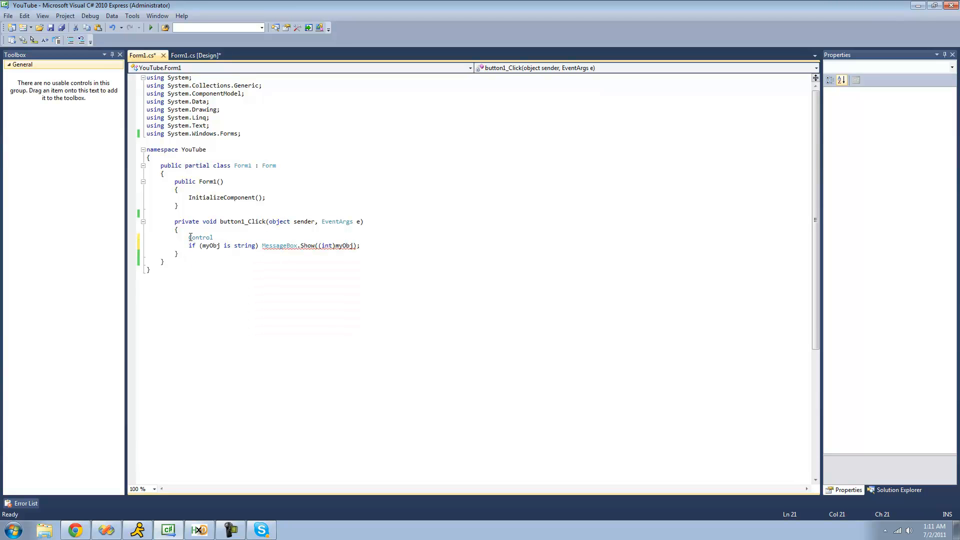
- Rewrite the body as Control myControl = button1; with an empty if (myControl is Button) block
text(myControl)
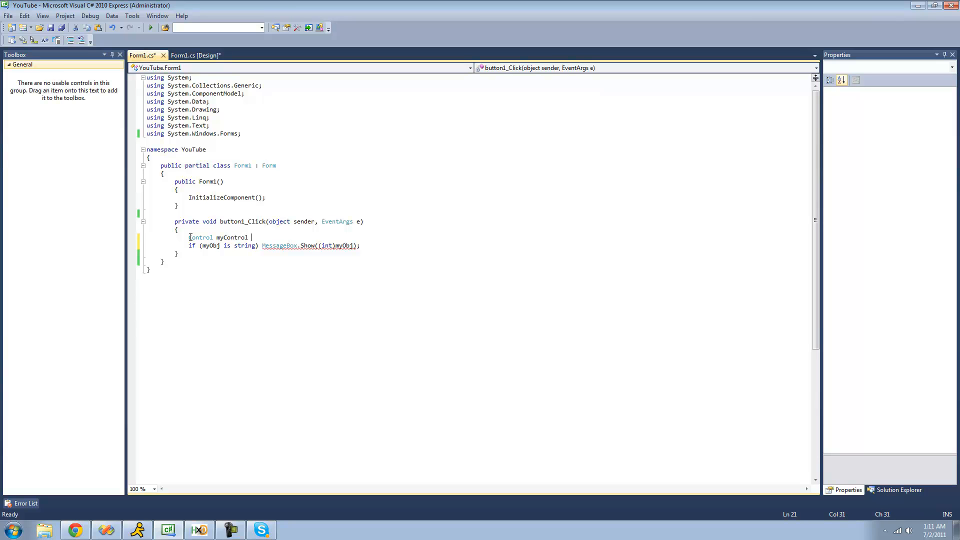
text(= Button1;)
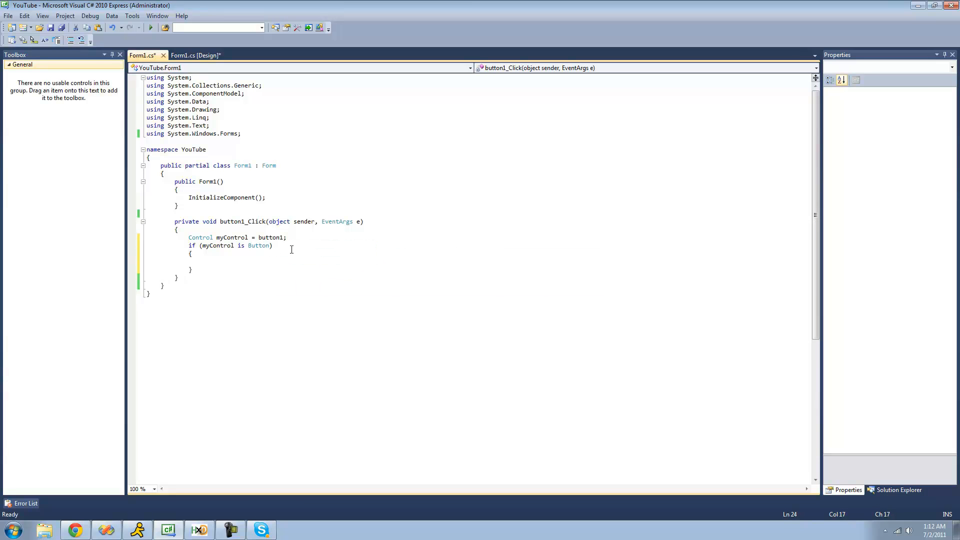
- Inside the if, declare Button myButton = (Button)myControl;
text(Button myButto)
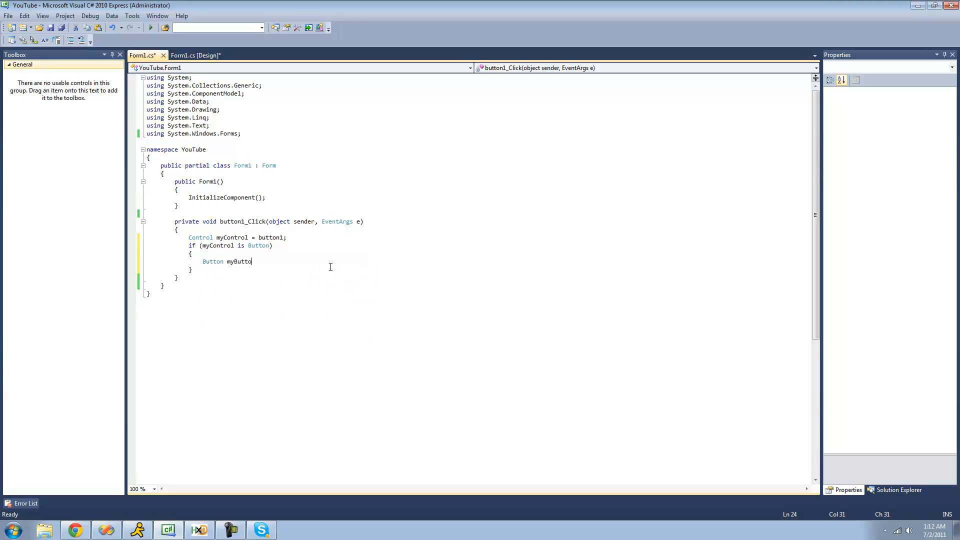
text(n =)
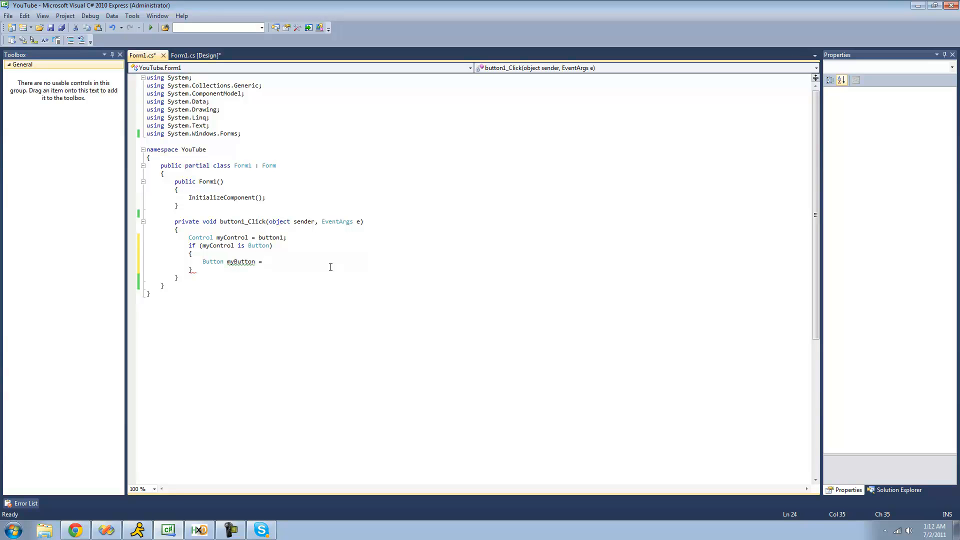
text((Bu)
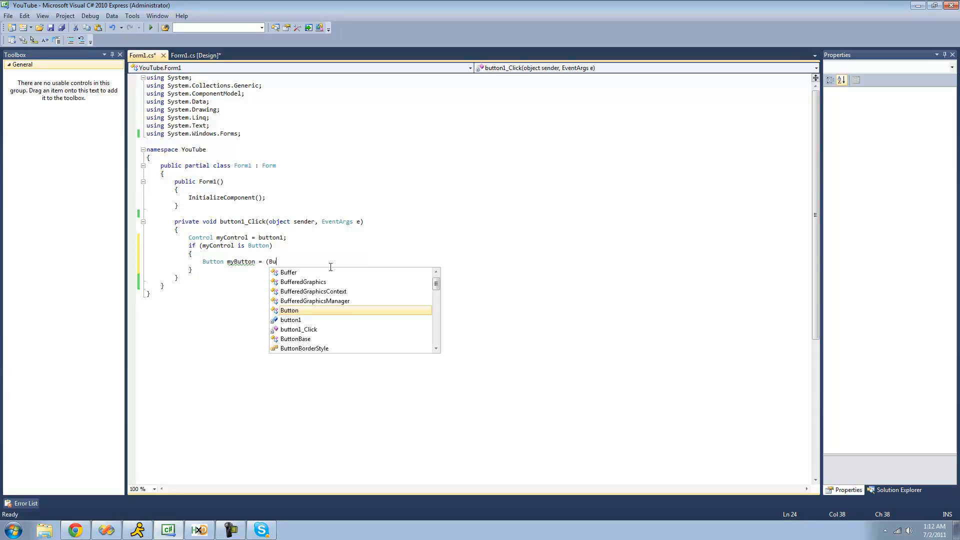
text(tton))
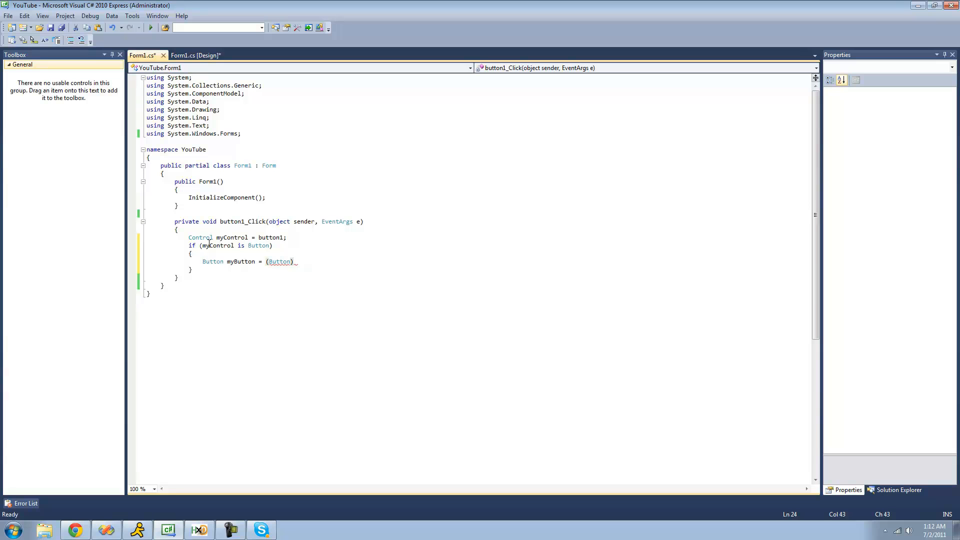
text(myControl;)
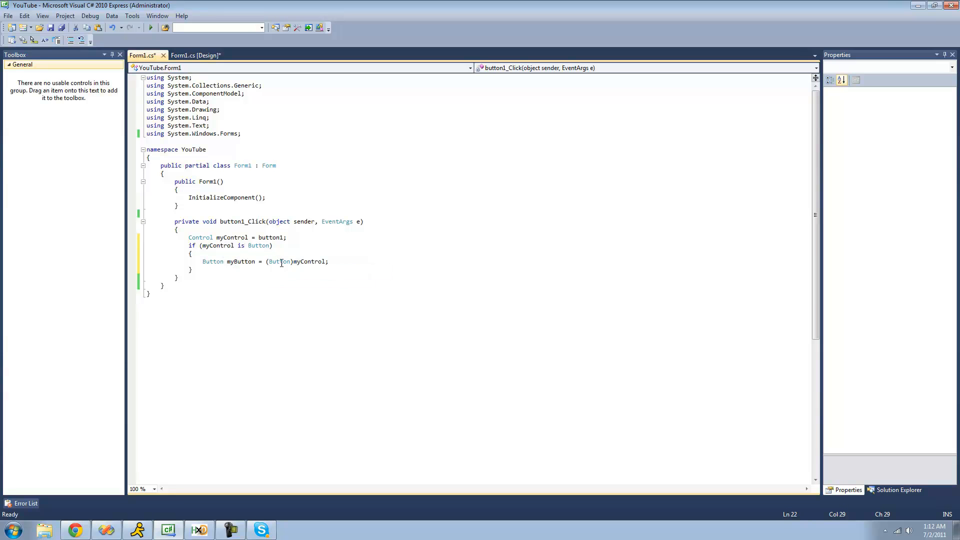
double_click(307, 261)
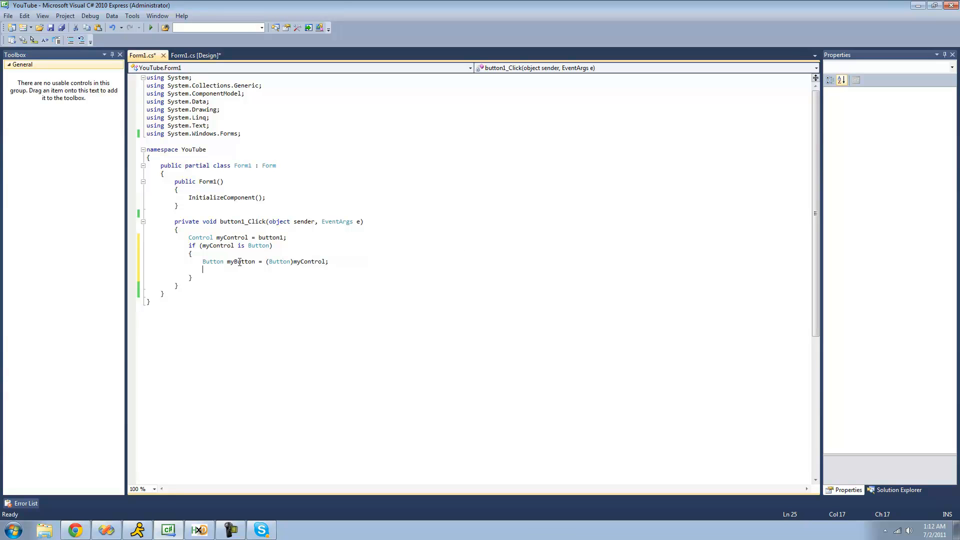
mouse_move(539, 265)
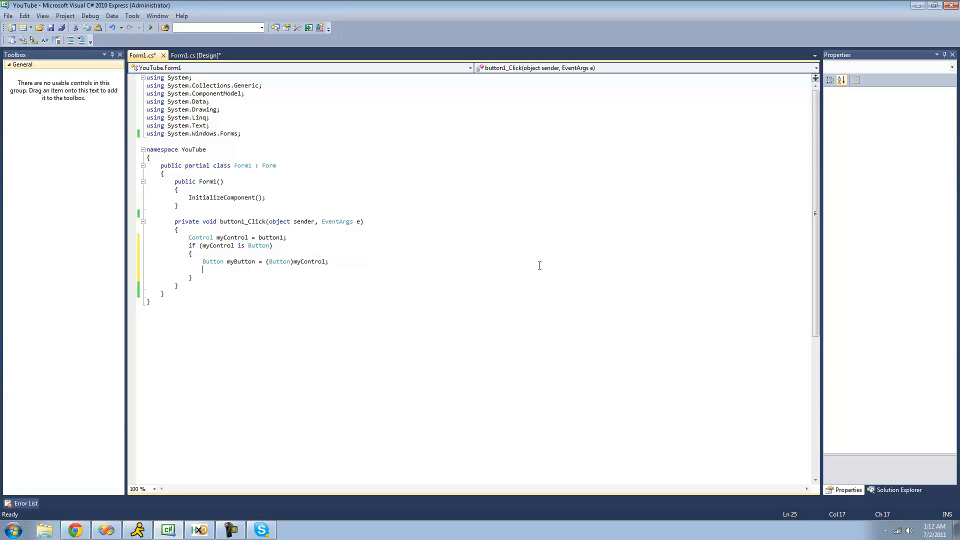
- Add MessageBox.Show(myButton.Text); via the mbox snippet and run the app
text(mbox)
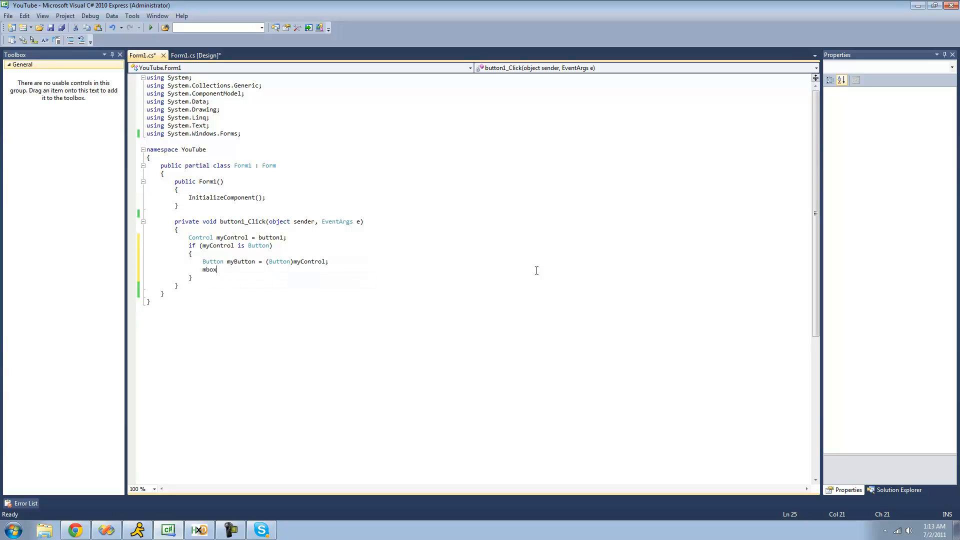
text(essageBox.Show(myButton.);)
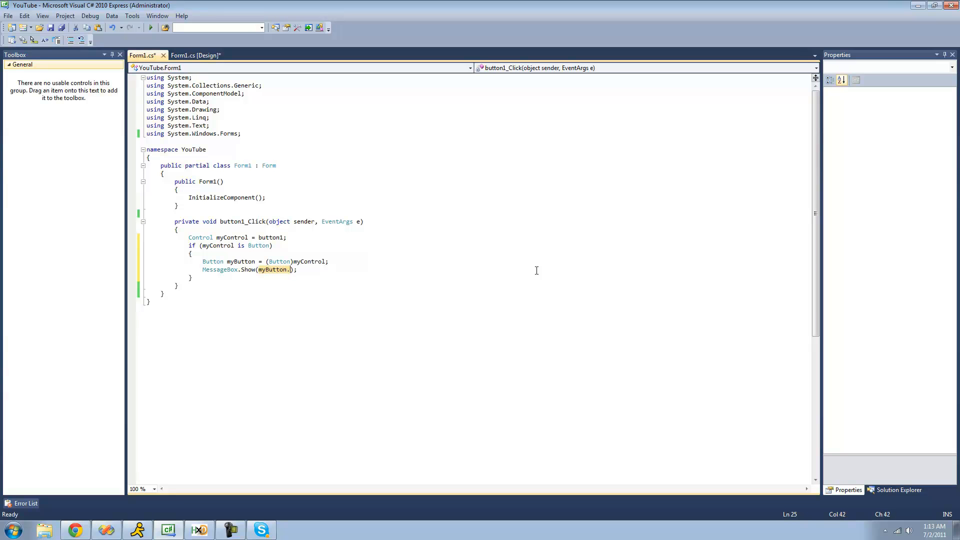
text(Text)
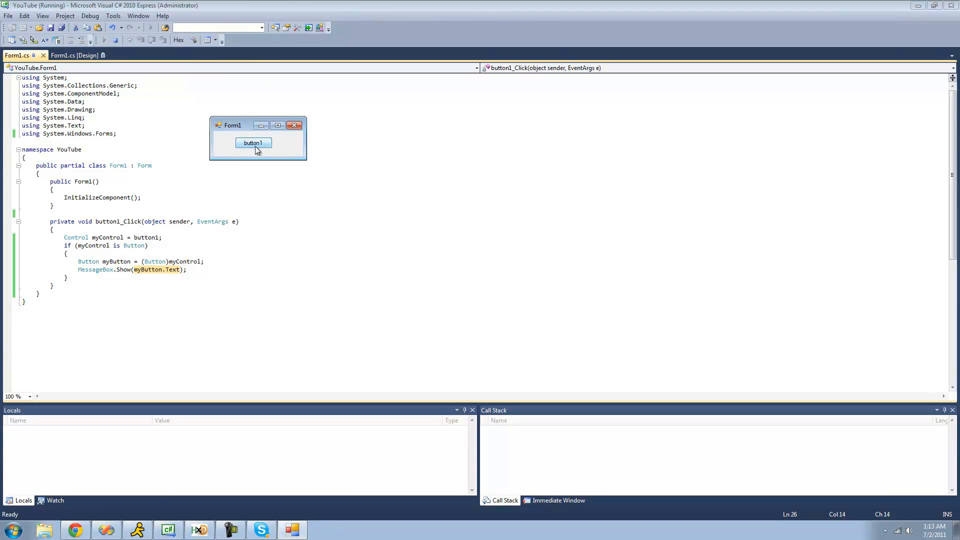
- Click button1 on the running form and dismiss the message box reading button1
click(253, 143)
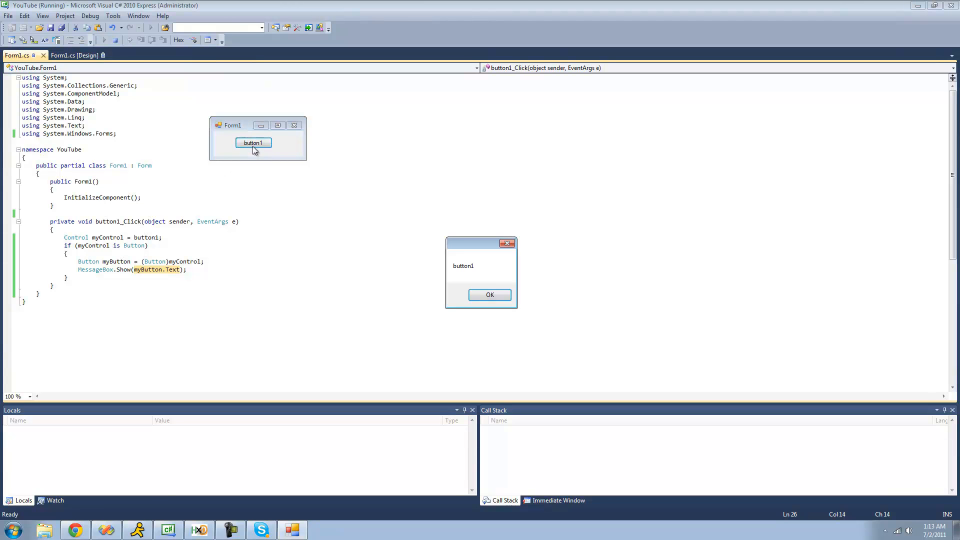
click(489, 294)
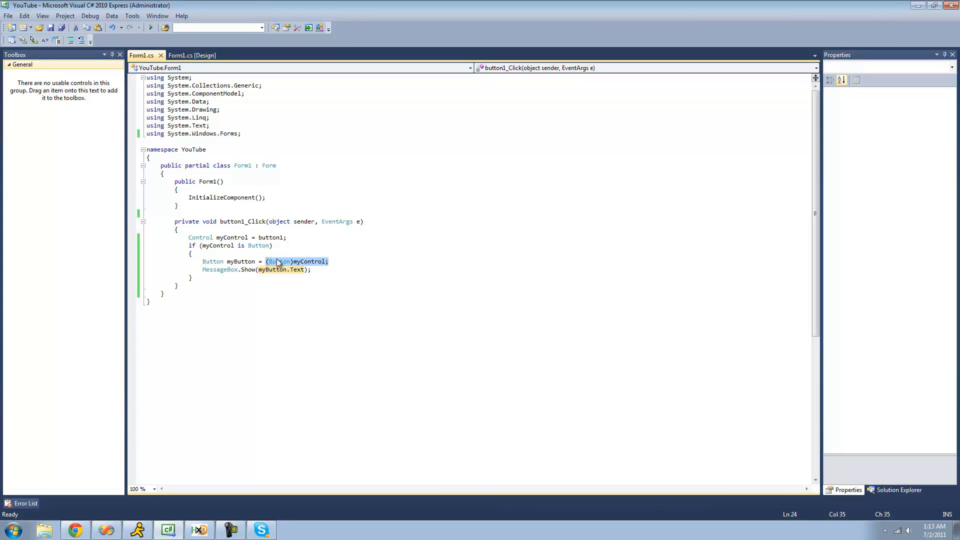
mouse_move(515, 251)
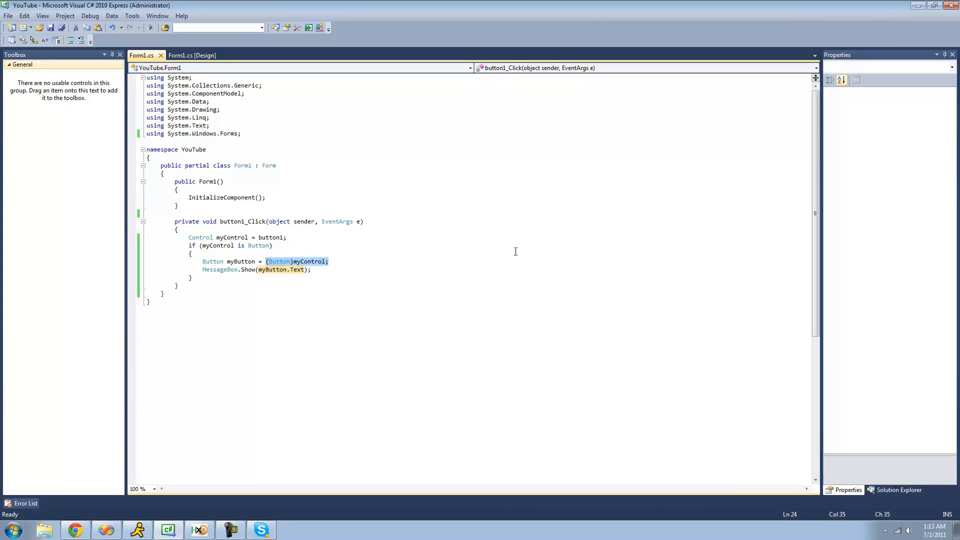
- Replace the cast with myControl as Button, rerun and confirm the message still reads button1
text(my)
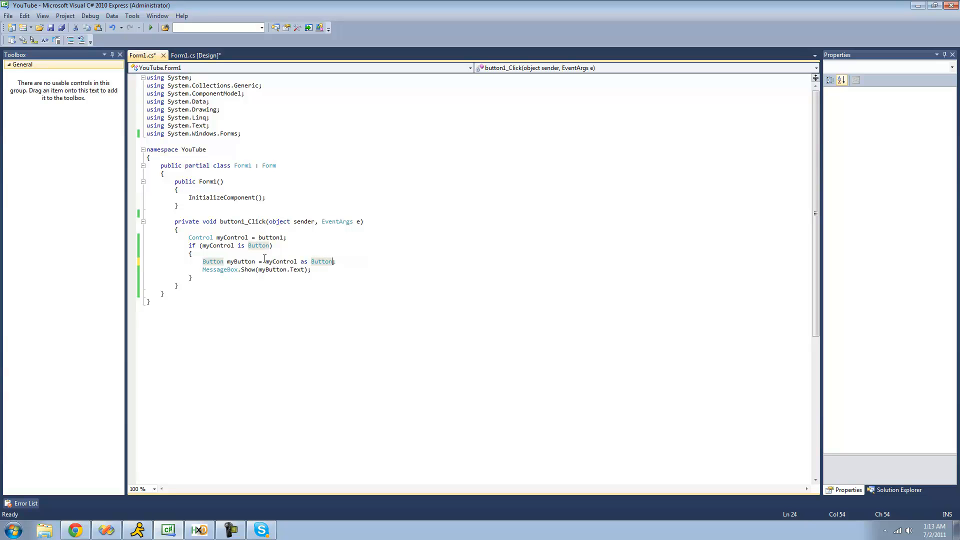
mouse_move(304, 261)
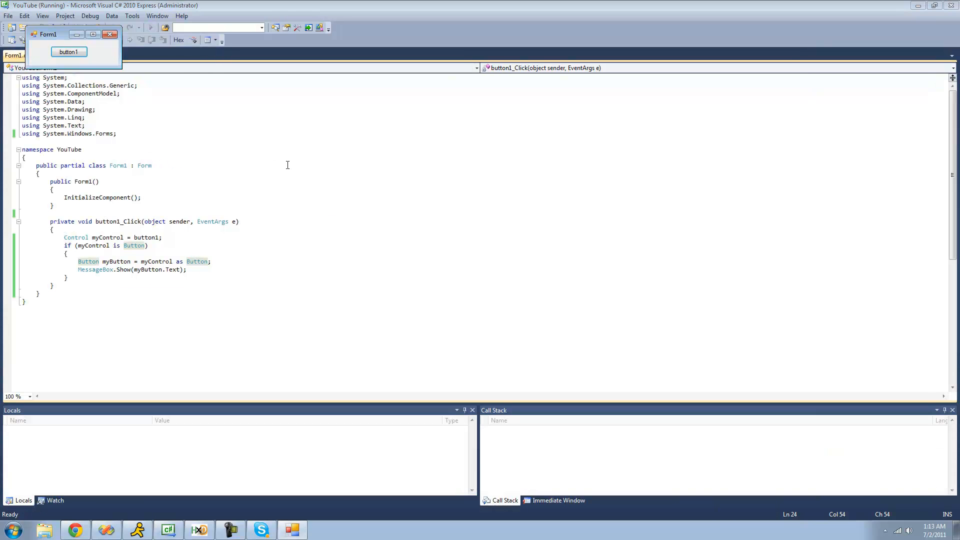
click(69, 51)
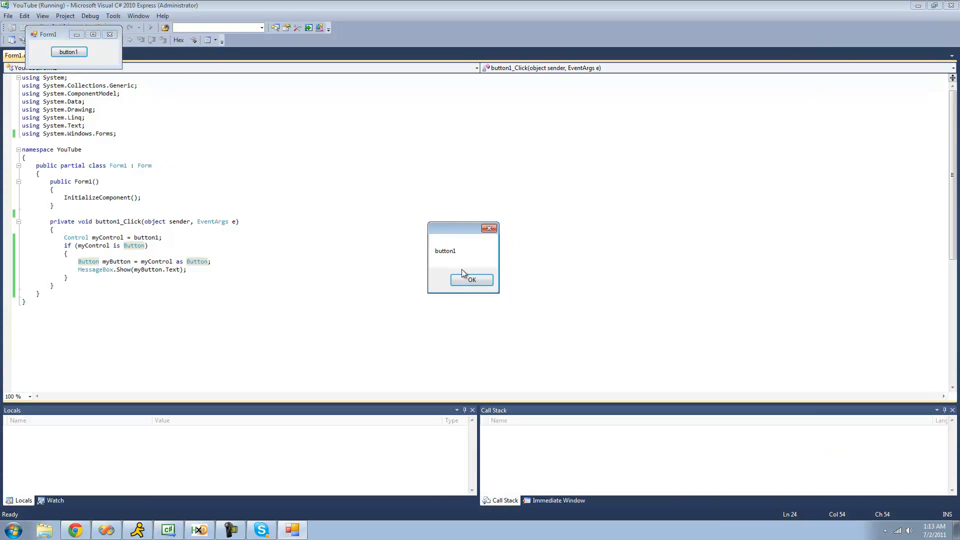
click(471, 280)
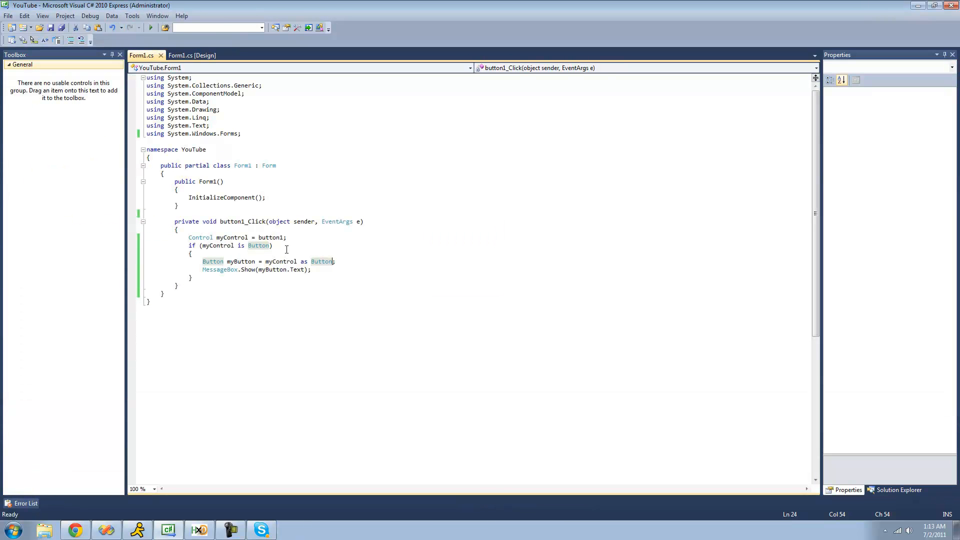
- Declare object myObj = "Hello"; in the handler
text(d)
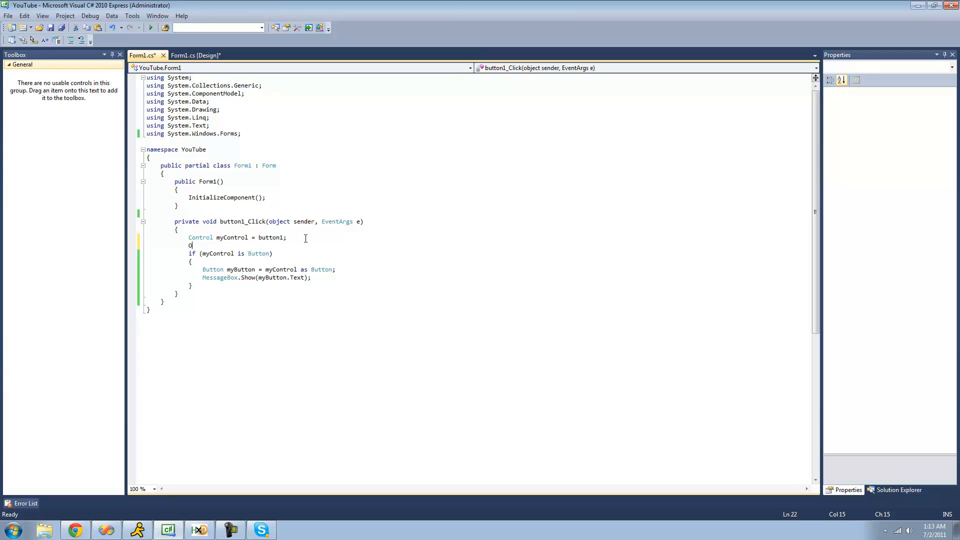
text(bj)
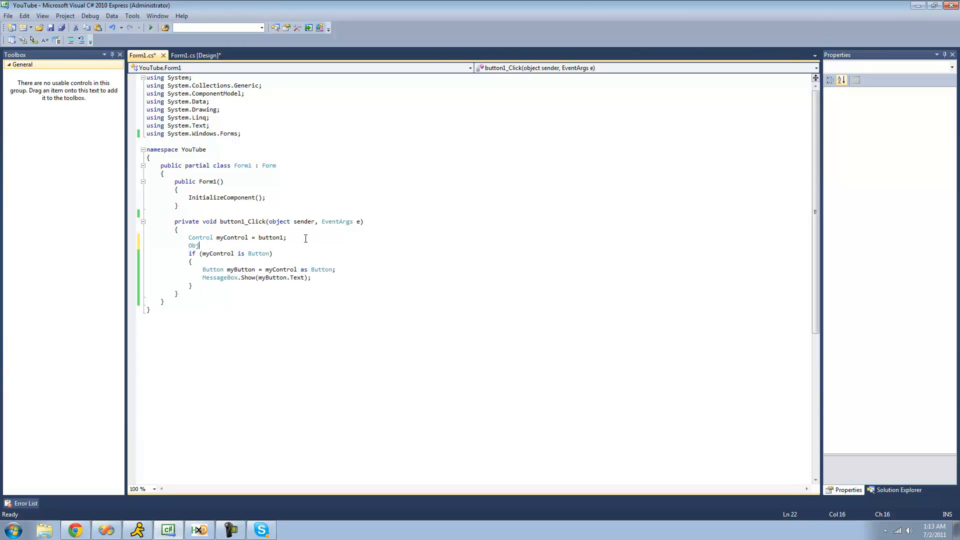
text(object my)
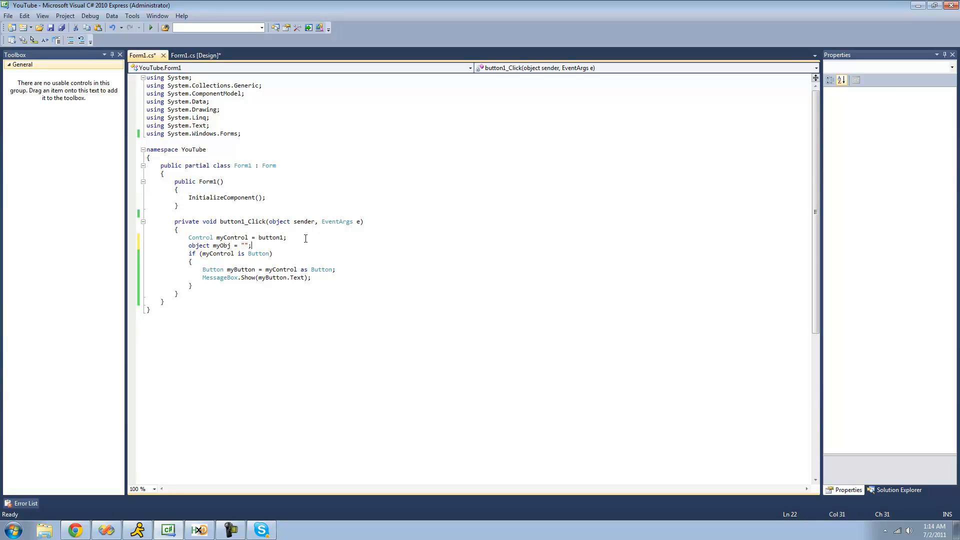
text(Hello)
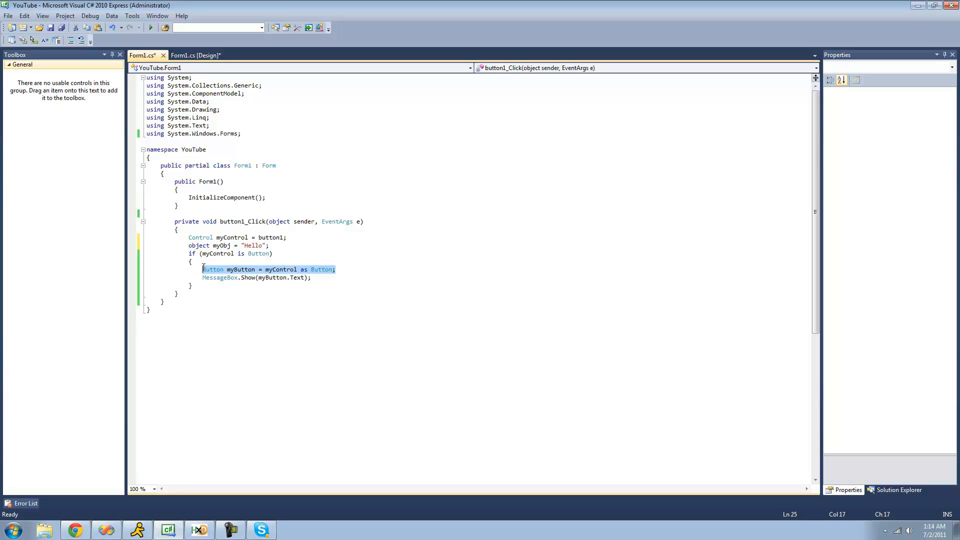
- Add string myString = myObj as string and change the if condition to myObj is string
text(string myStri)
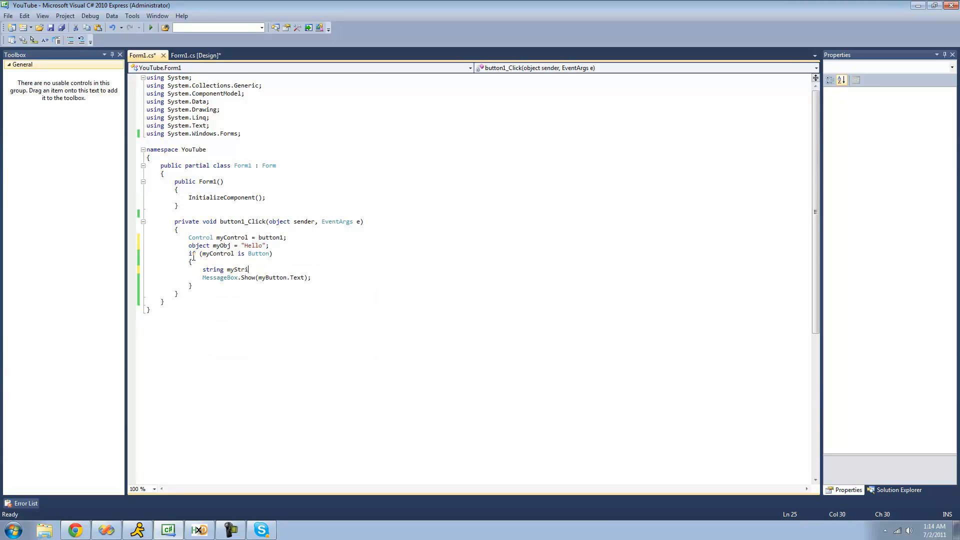
text(ng)
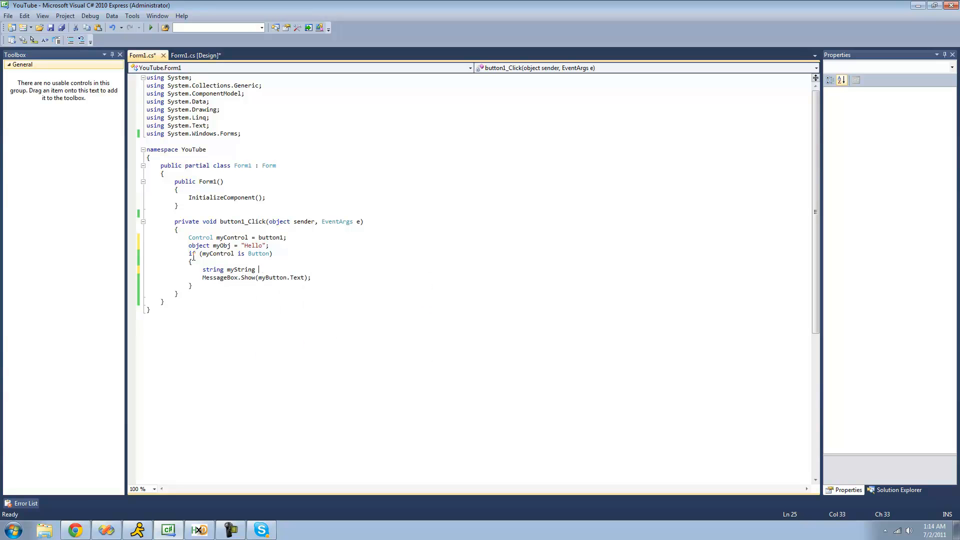
text(= myObj as string;)
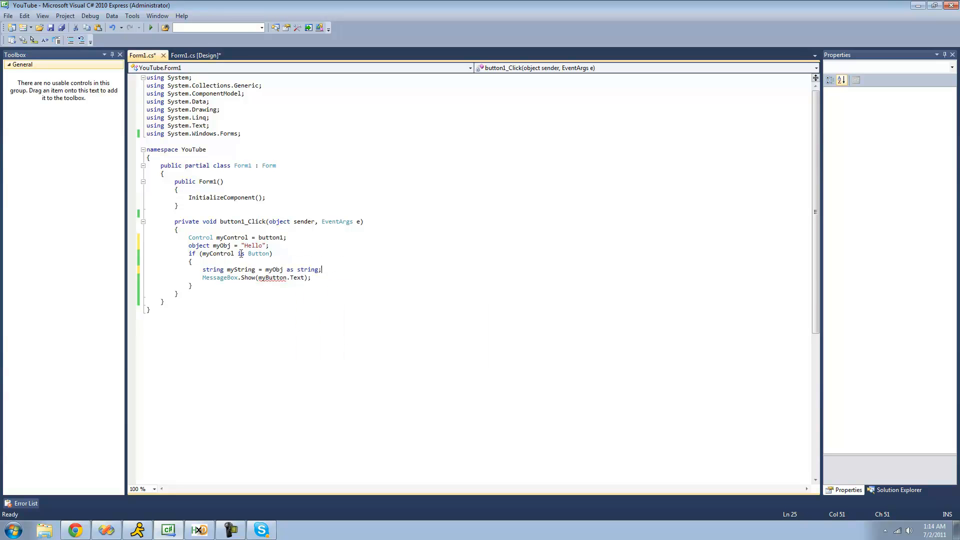
double_click(217, 253)
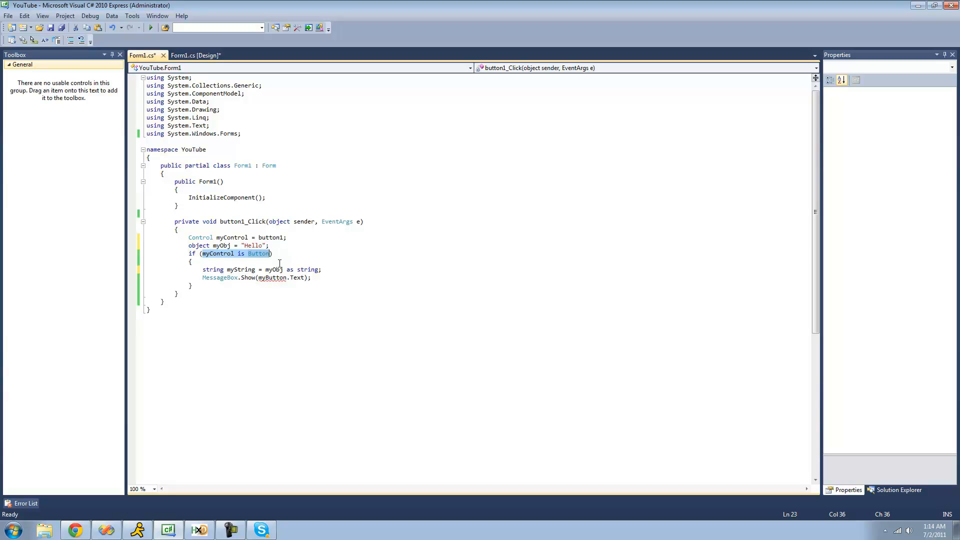
text(myObj ))
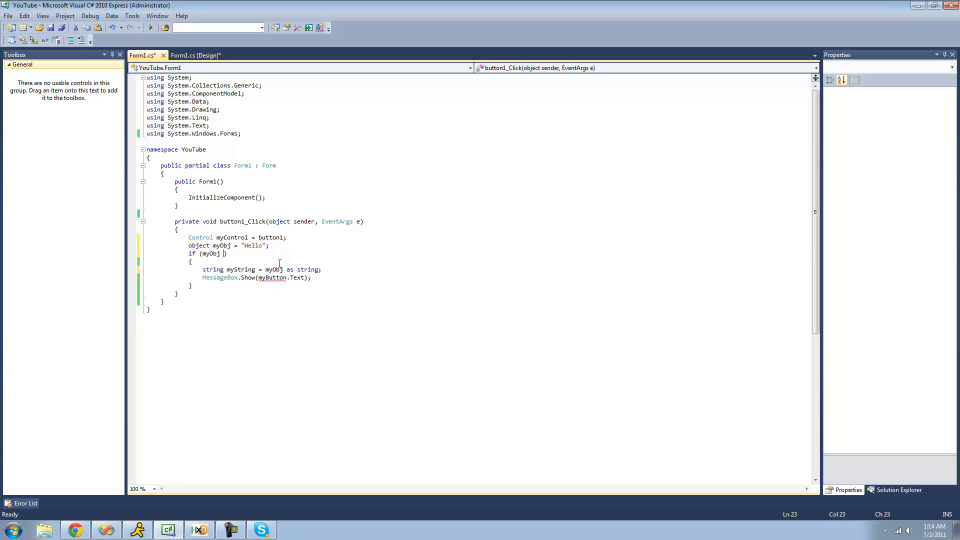
text(is string)
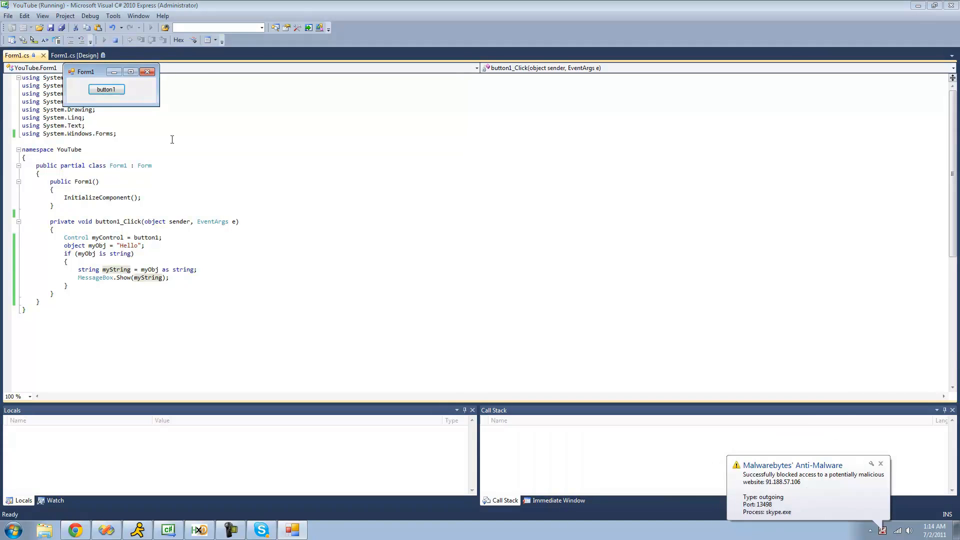
- Run button1's click handler in Form1 and acknowledge the Hello message box
click(106, 89)
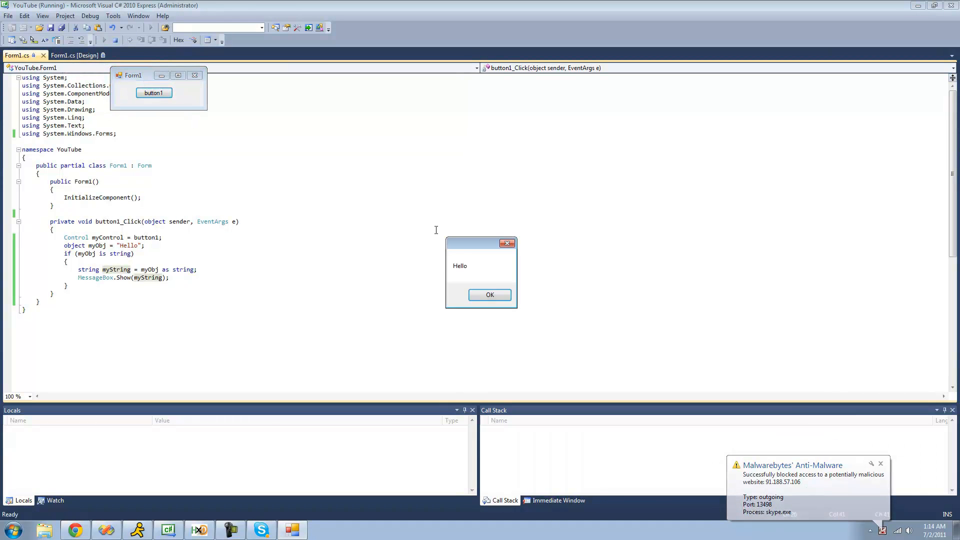
click(489, 294)
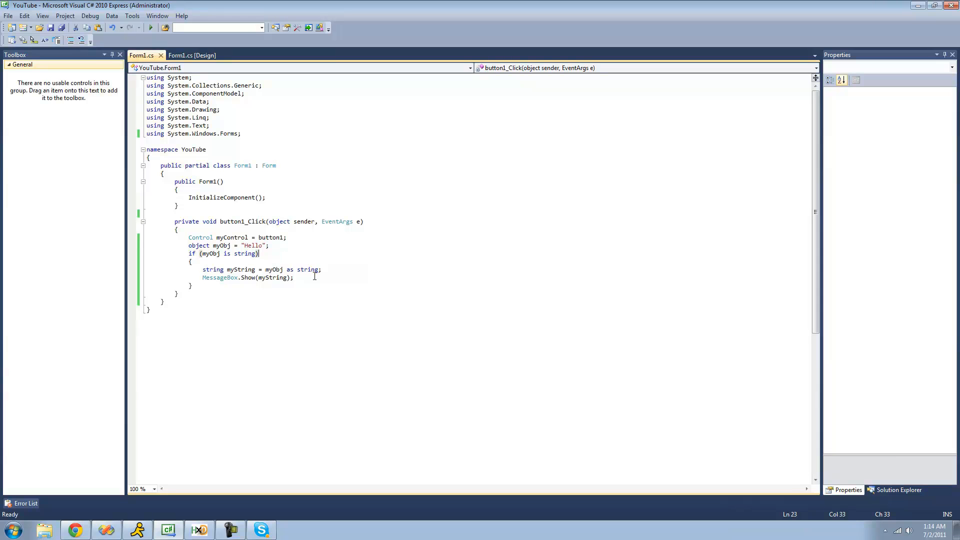
mouse_move(309, 283)
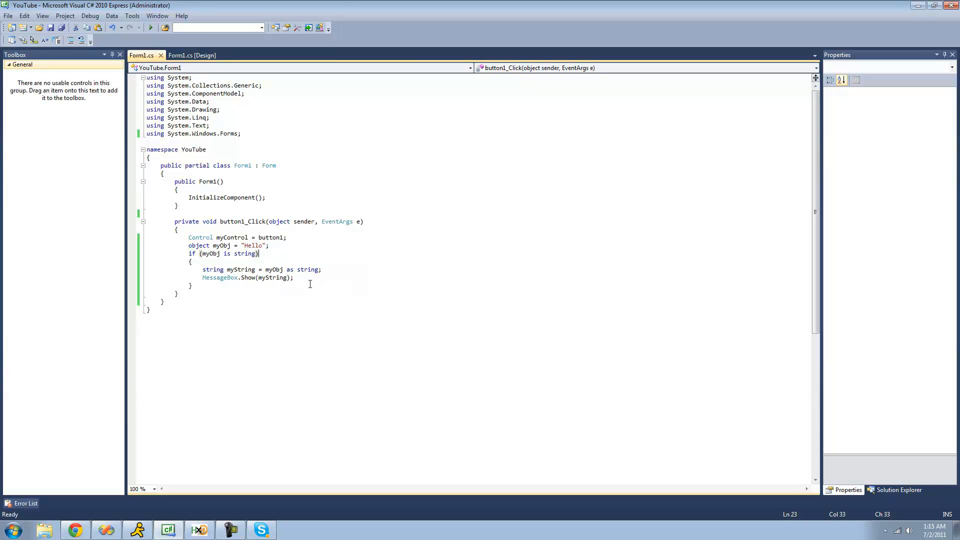
mouse_move(353, 273)
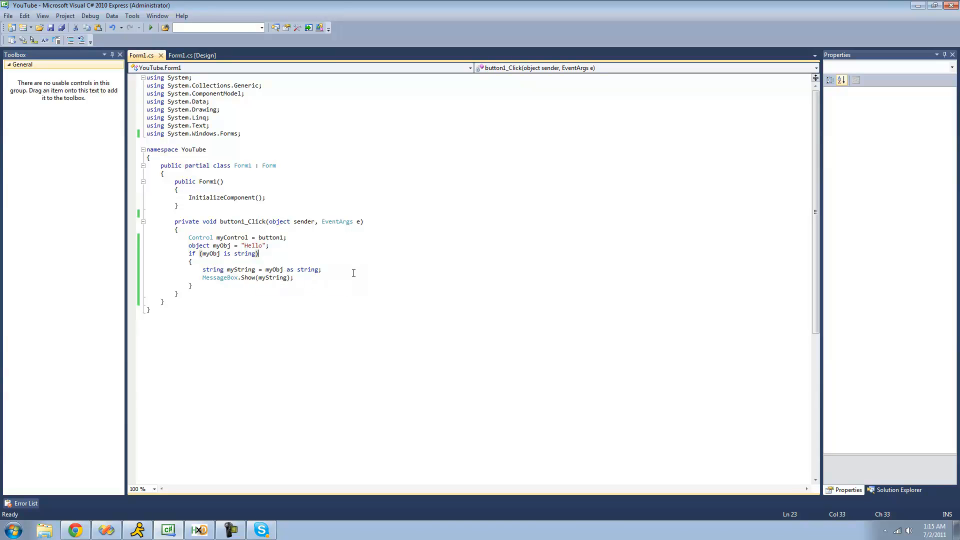